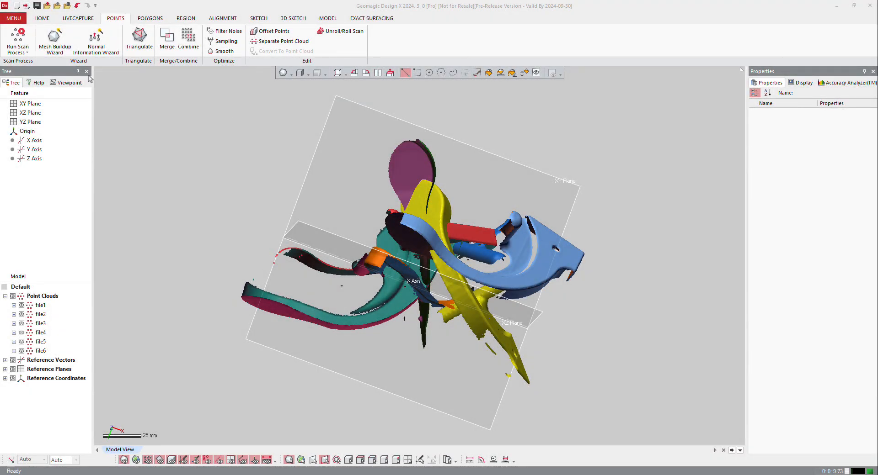
# Launch the Mesh Buildup Wizard on file1–file6 with scanner type set to unknown
pyautogui.click(54, 41)
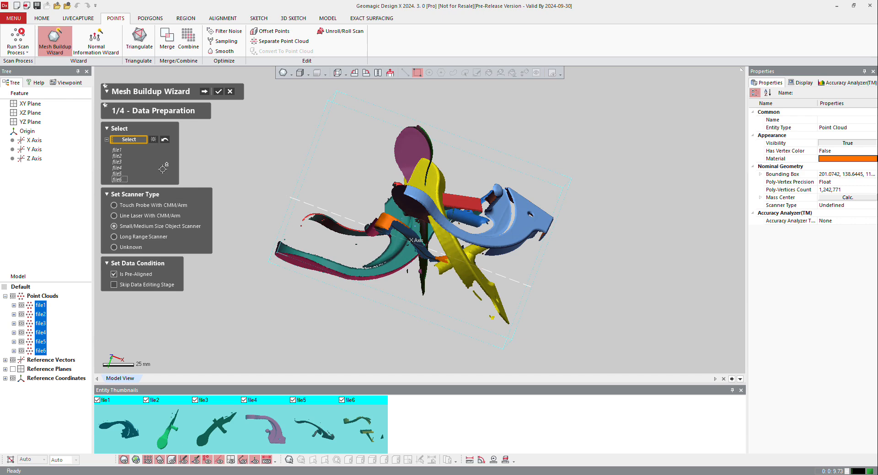
pyautogui.moveTo(184, 141)
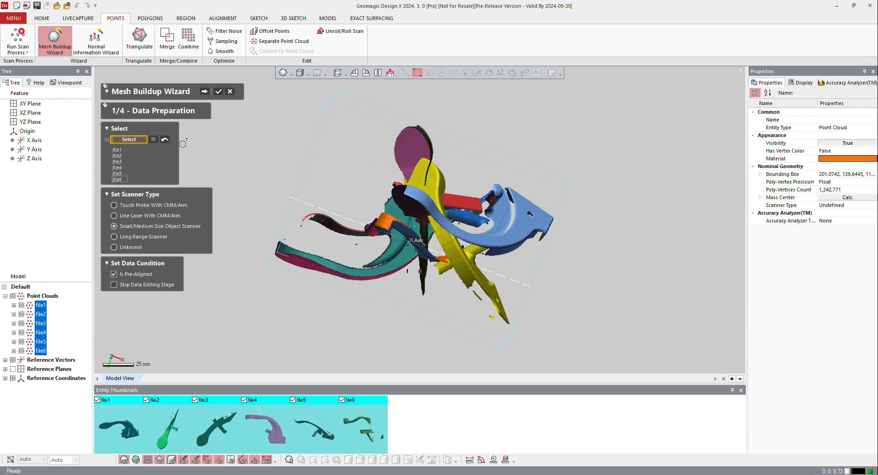
pyautogui.moveTo(142, 185)
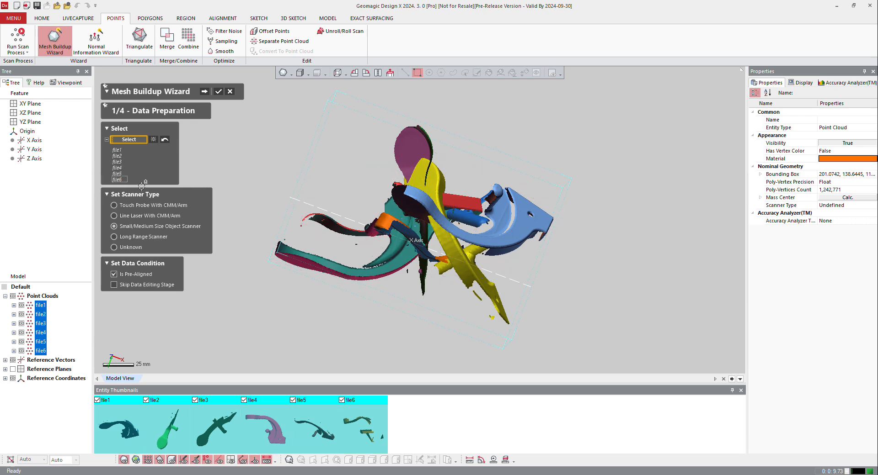
pyautogui.moveTo(176, 219)
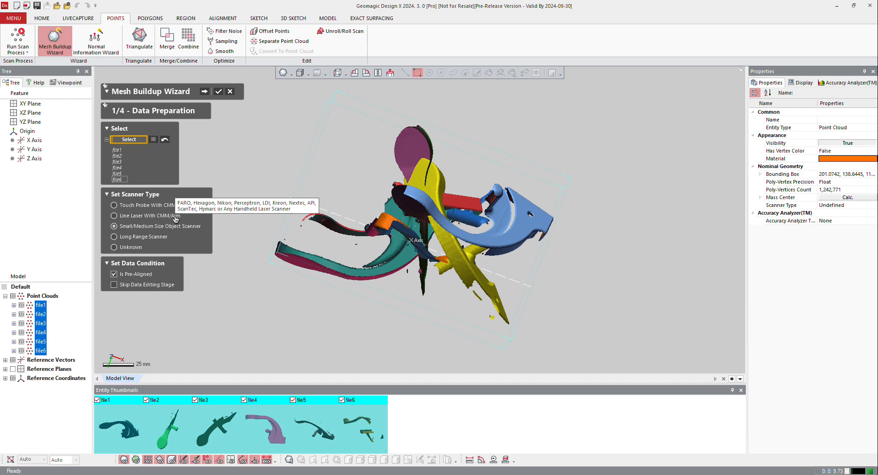
pyautogui.moveTo(174, 236)
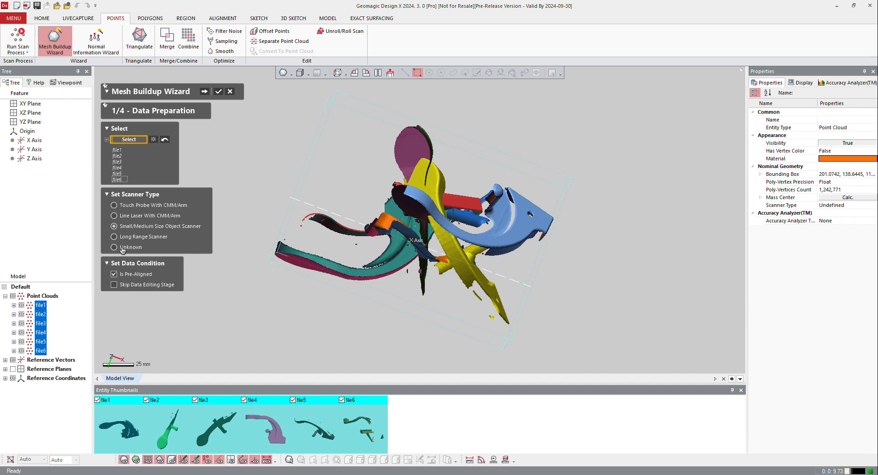
pyautogui.click(114, 247)
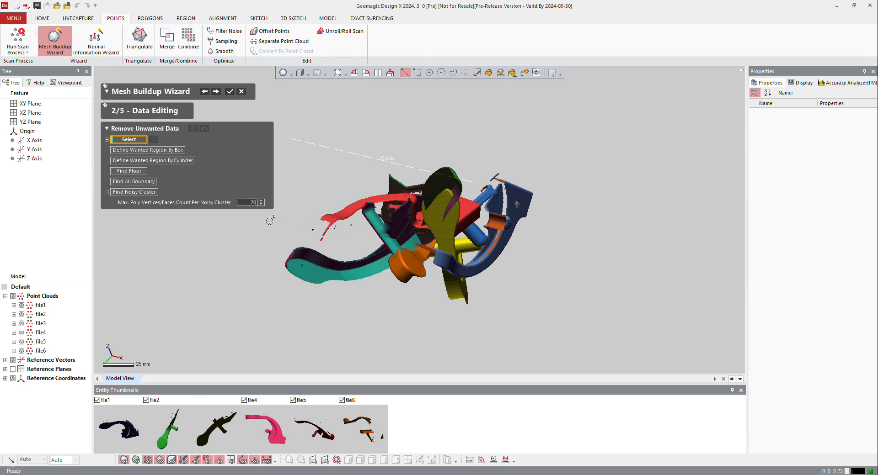
# Set the max poly-vertices per noisy cluster to 1,500 in Remove Unwanted Data
pyautogui.click(134, 192)
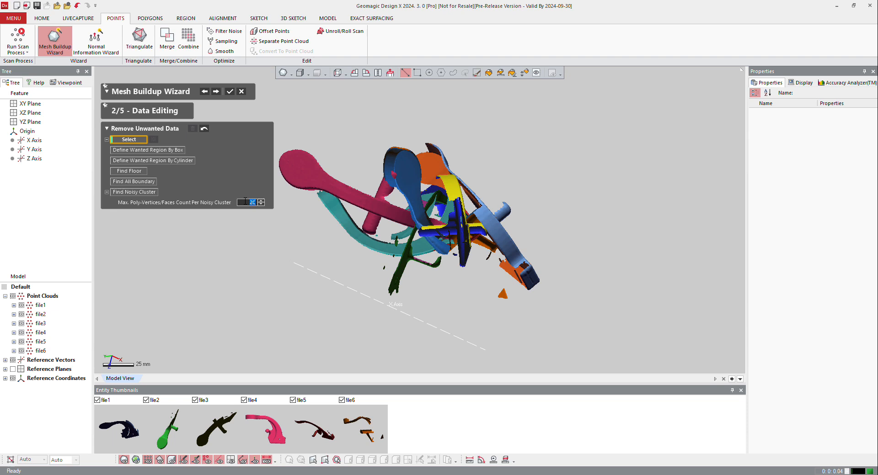
pyautogui.write('500')
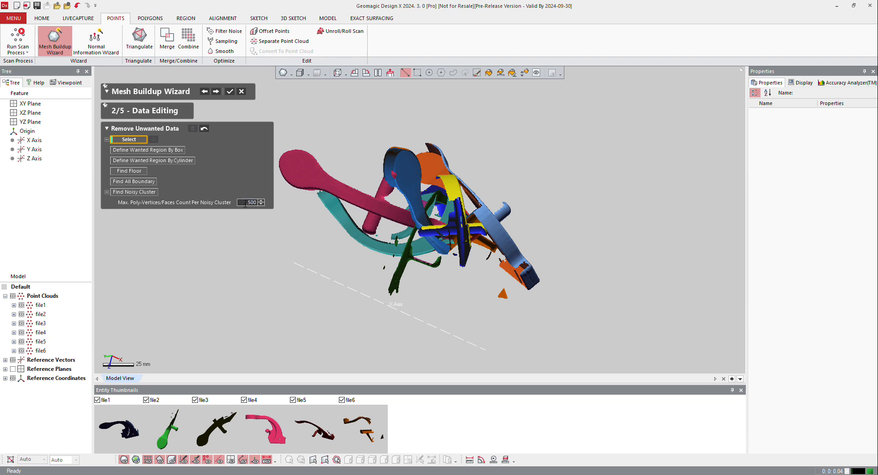
pyautogui.click(133, 192)
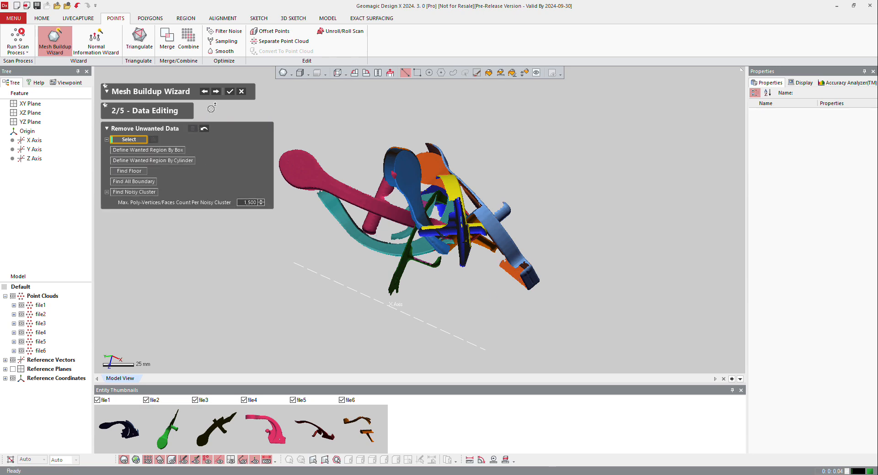
# Enter Data Pre-Aligning with file1 as reference and align file2 onto it by picked points
pyautogui.click(216, 91)
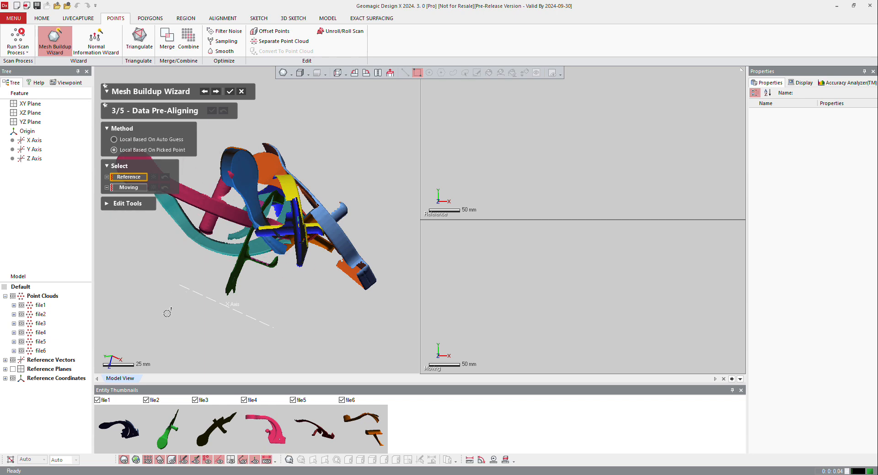
pyautogui.moveTo(136, 303)
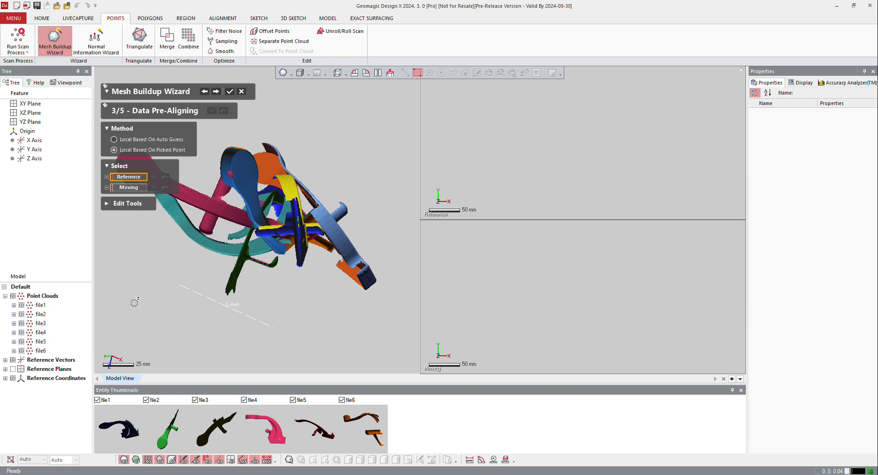
pyautogui.click(118, 429)
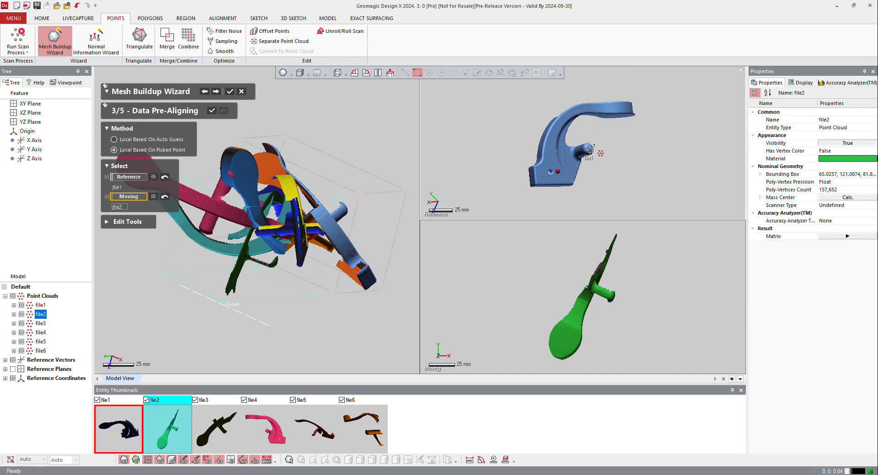
pyautogui.click(265, 429)
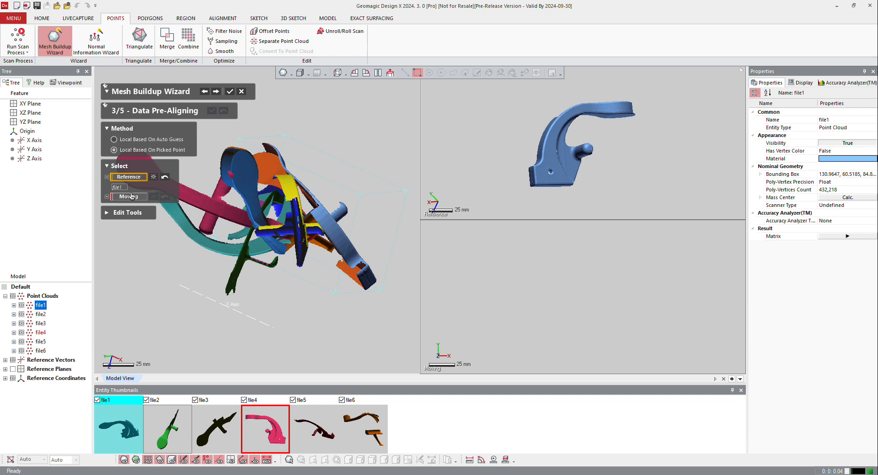
# Align file3 onto file1 by picking a matching point and applying
pyautogui.click(167, 429)
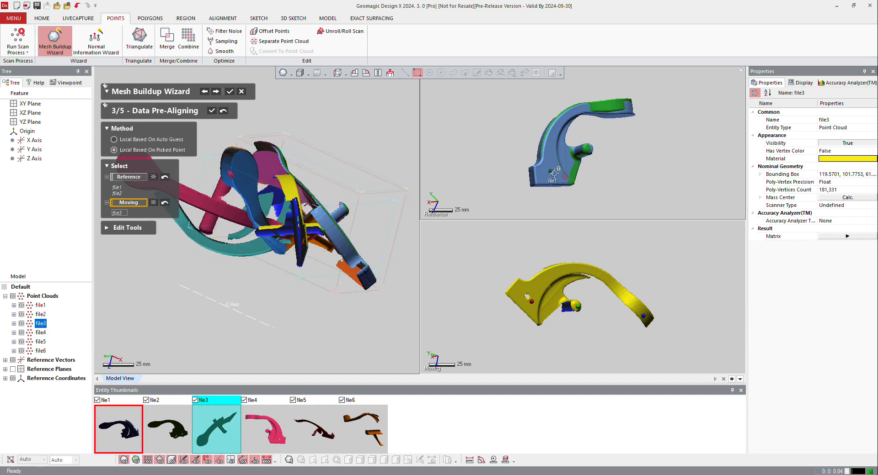
pyautogui.click(167, 429)
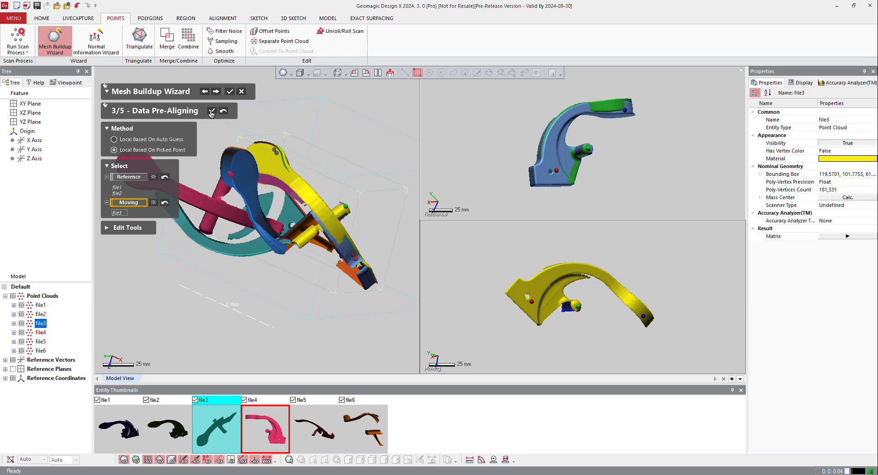
pyautogui.click(215, 429)
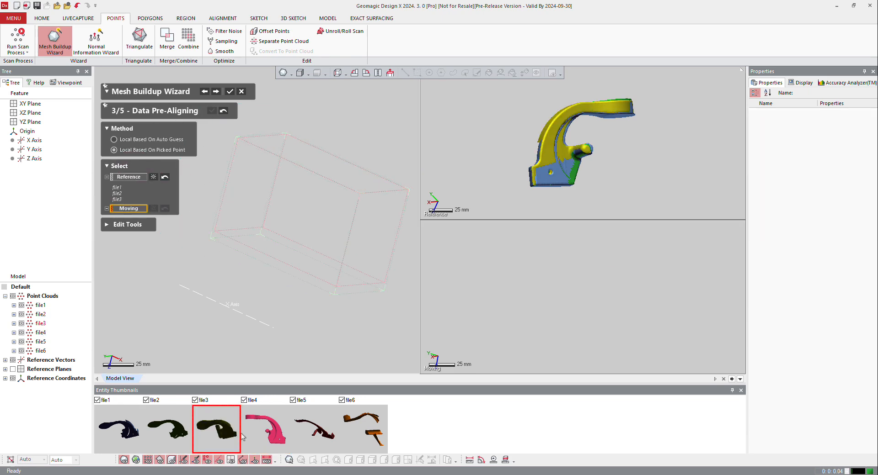
# Align file4, file5 and file6 onto the aligned scans by picked matching points
pyautogui.click(265, 429)
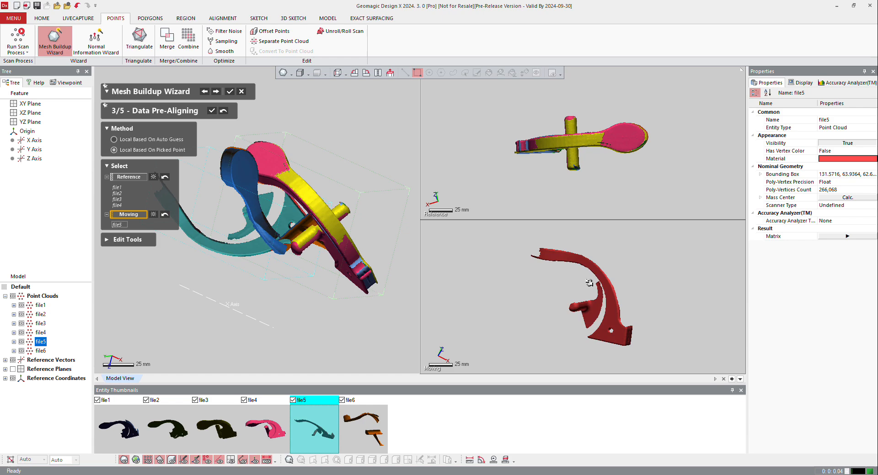
pyautogui.click(264, 428)
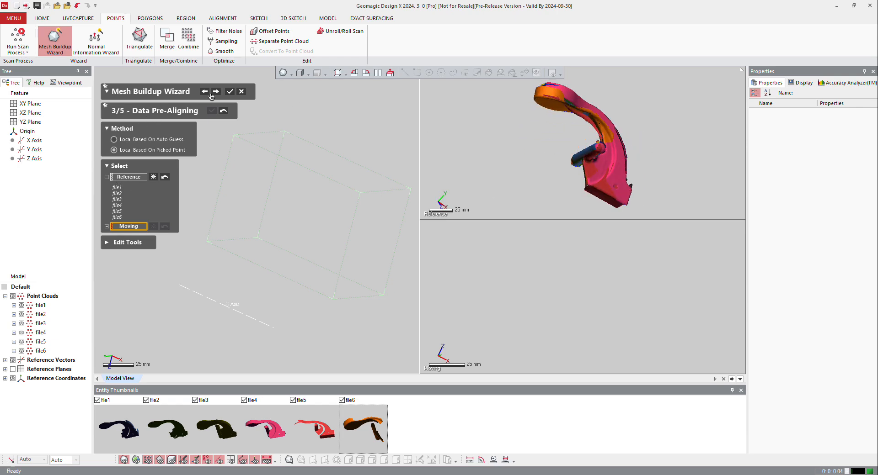
# Advance the wizard to 5/5 Data Merging with Mesh Construction selected
pyautogui.click(216, 91)
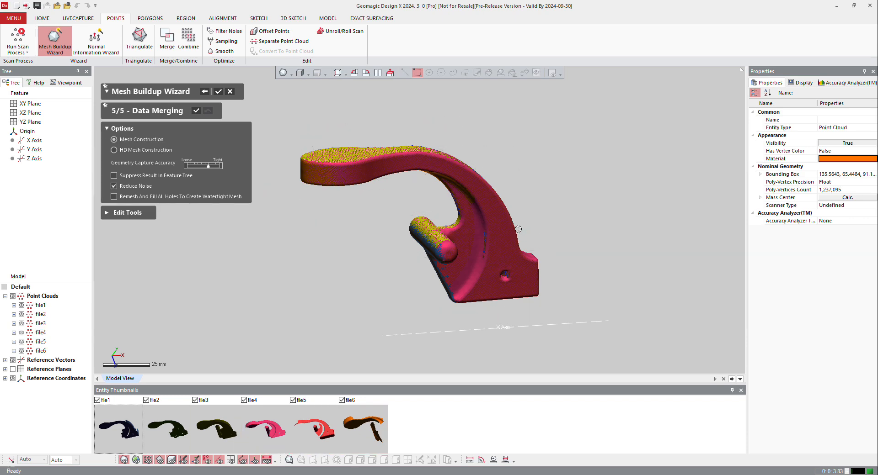
# Run the data merging of the six scans into one mesh and finish the wizard, keeping the merged mesh
pyautogui.click(219, 91)
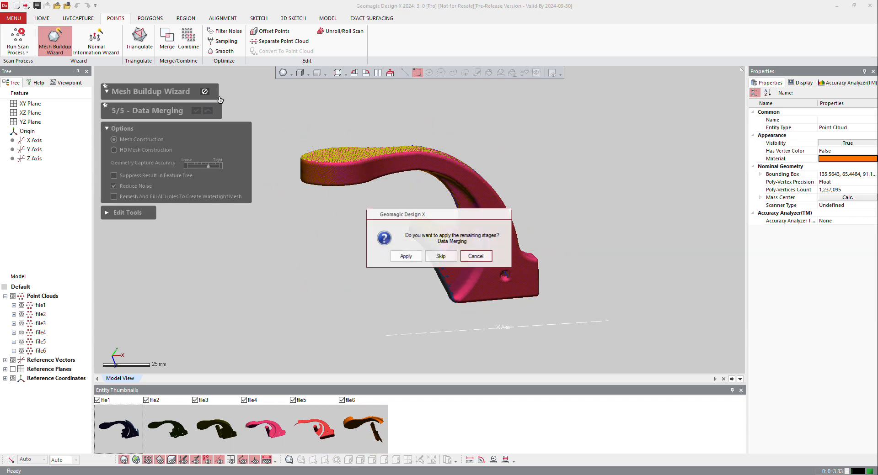
pyautogui.click(441, 256)
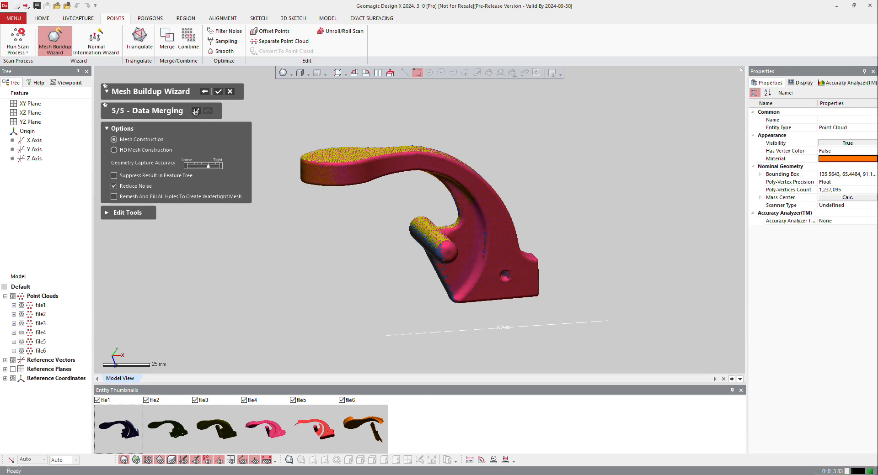
pyautogui.click(219, 91)
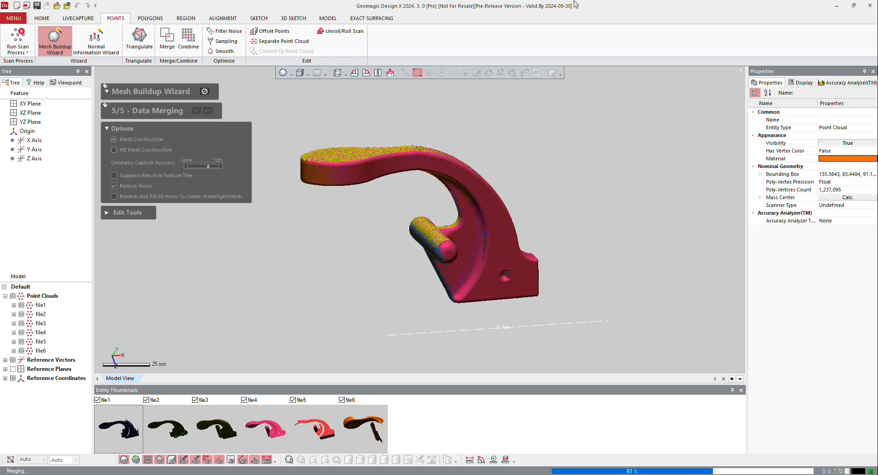
pyautogui.moveTo(687, 34)
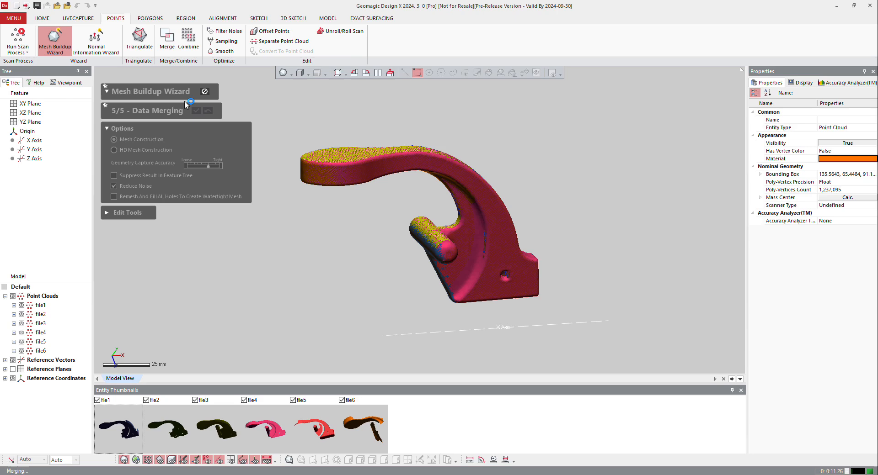
pyautogui.click(196, 111)
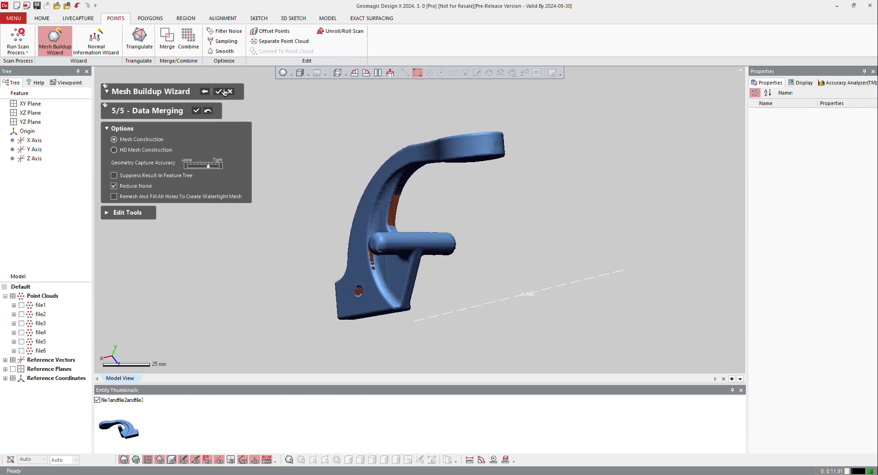
pyautogui.click(219, 91)
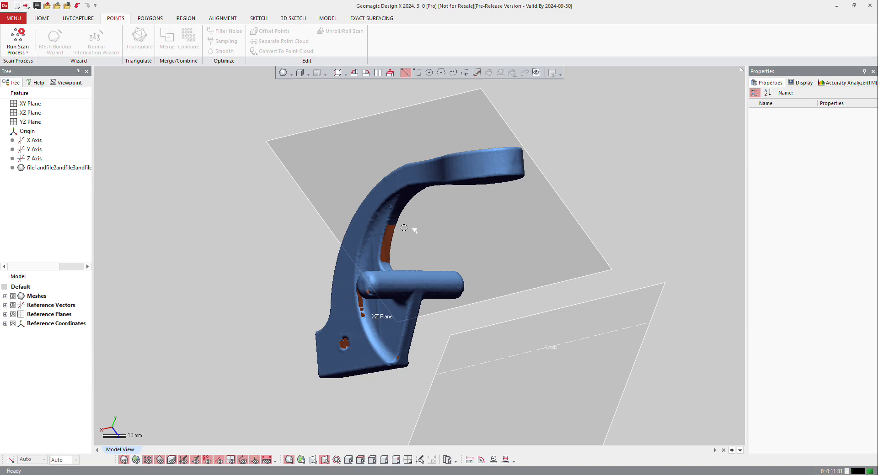
pyautogui.moveTo(584, 195)
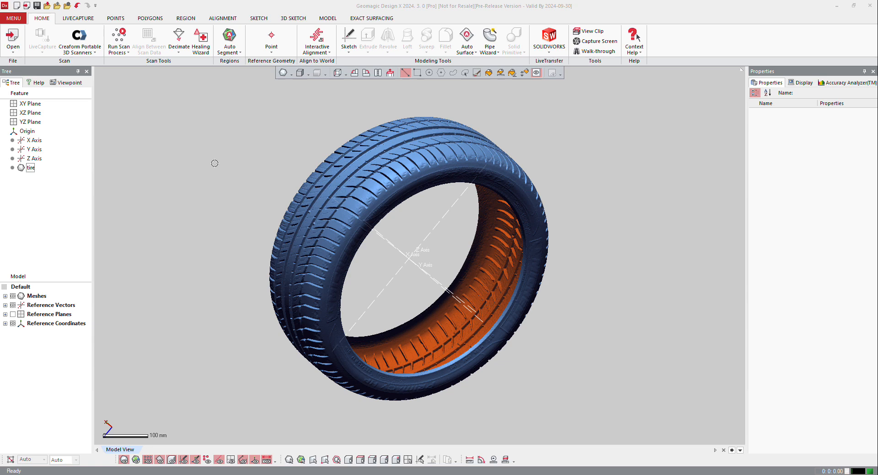
pyautogui.moveTo(148, 136)
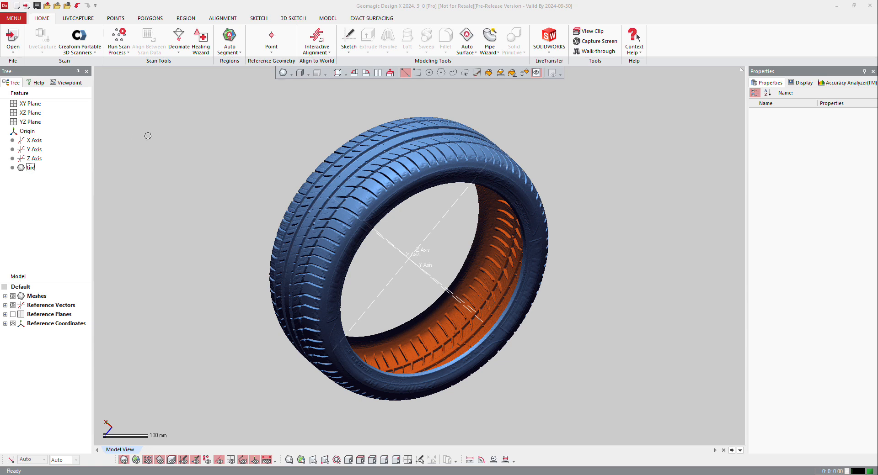
pyautogui.moveTo(220, 266)
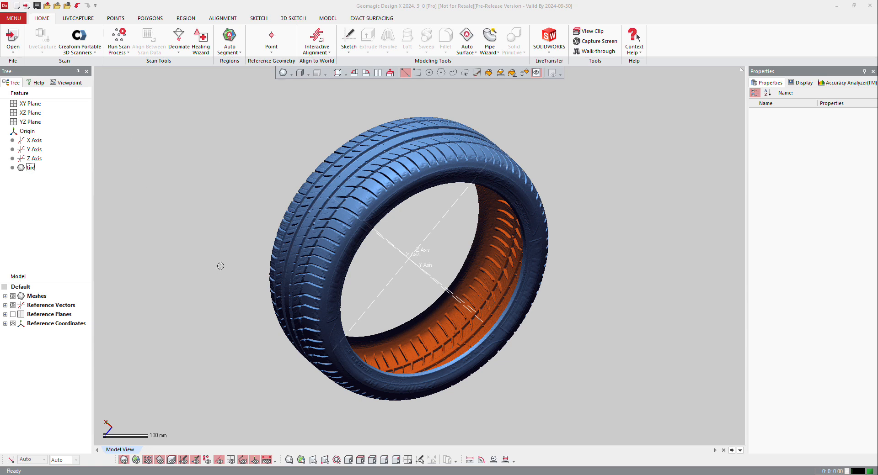
pyautogui.moveTo(329, 220)
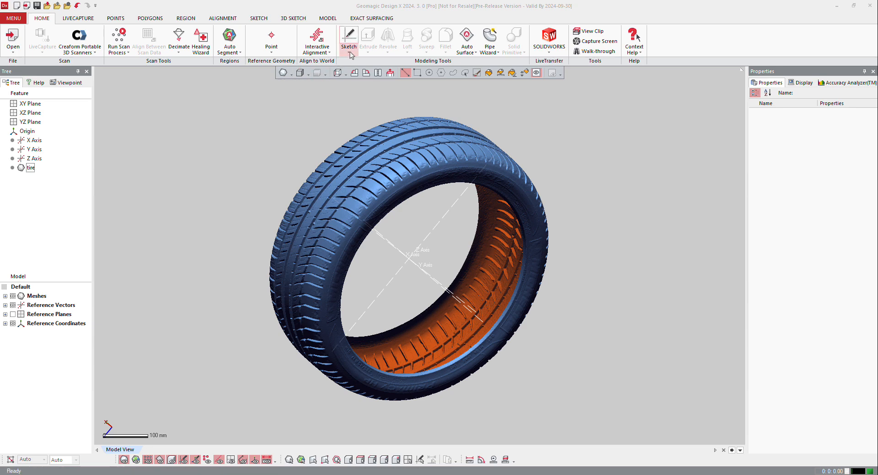
# Start a planar Mesh Sketch of the tire with the XZ Plane as base plane
pyautogui.click(348, 40)
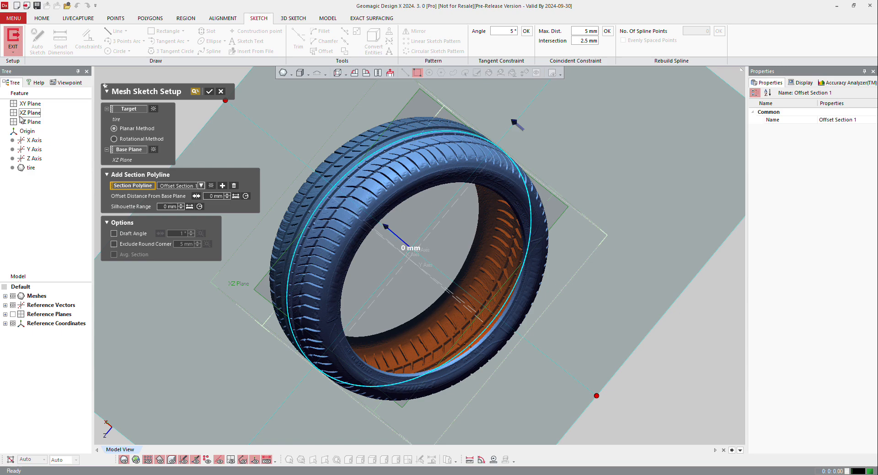
# Confirm the XZ sketch setup, place a construction point at the section circle's bottom and exit Sketch1
pyautogui.click(209, 92)
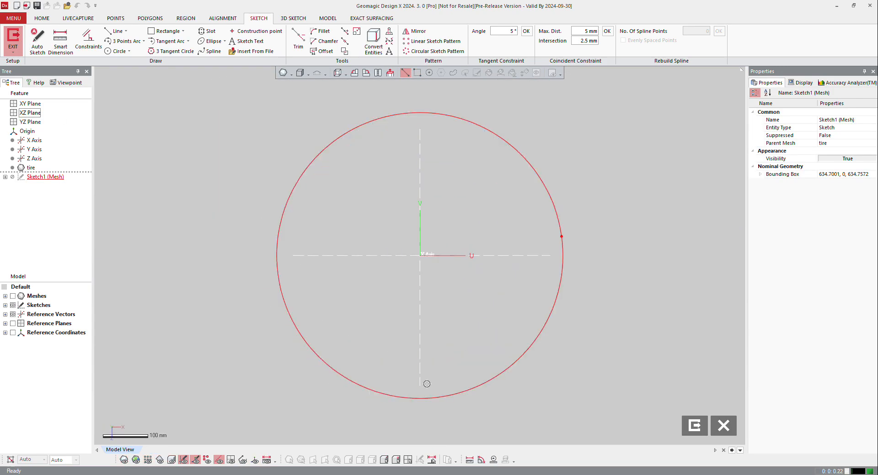
pyautogui.moveTo(118, 52)
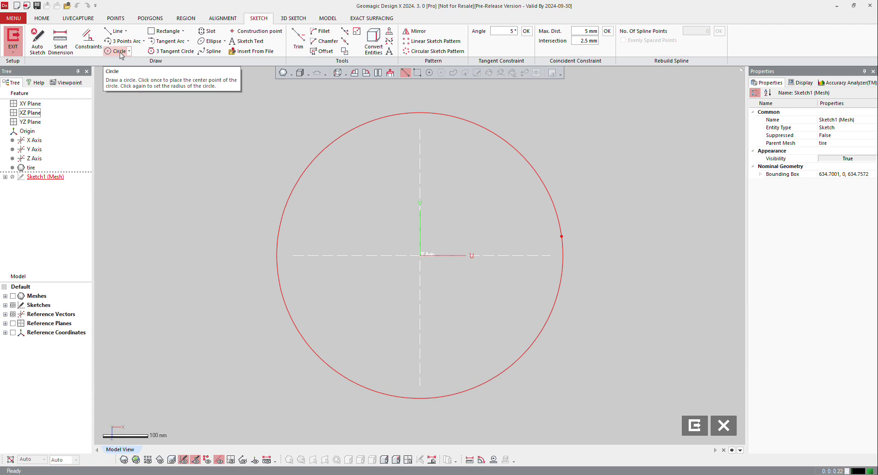
pyautogui.click(235, 31)
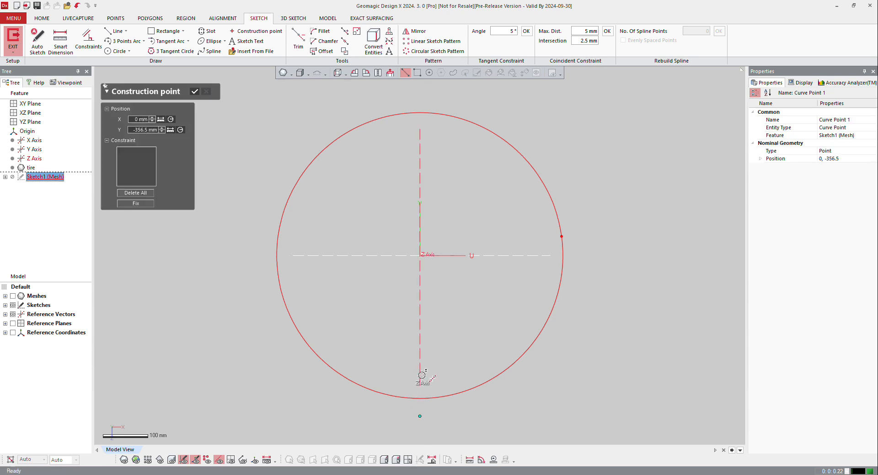
pyautogui.click(34, 158)
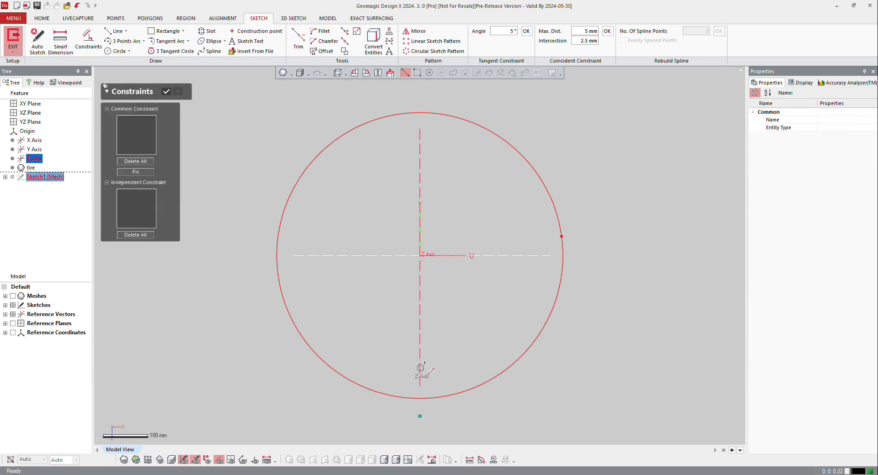
pyautogui.click(167, 92)
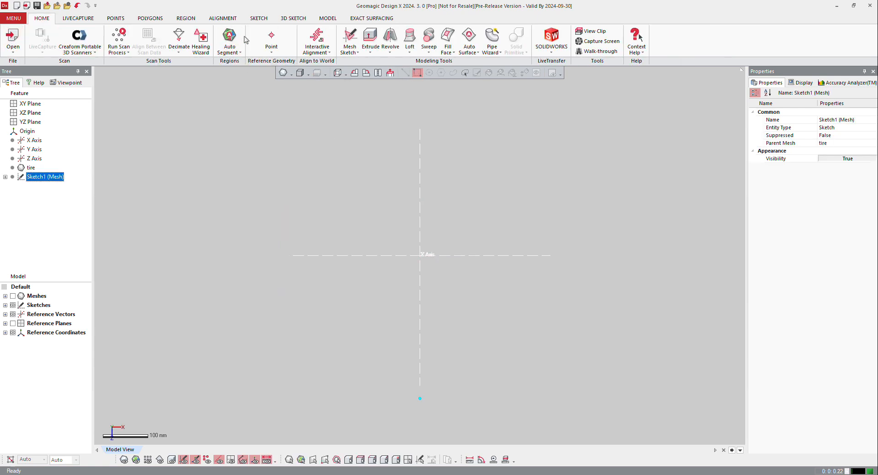
# Create reference Point1 at the tire's bottom from the sketch's construction point
pyautogui.click(271, 39)
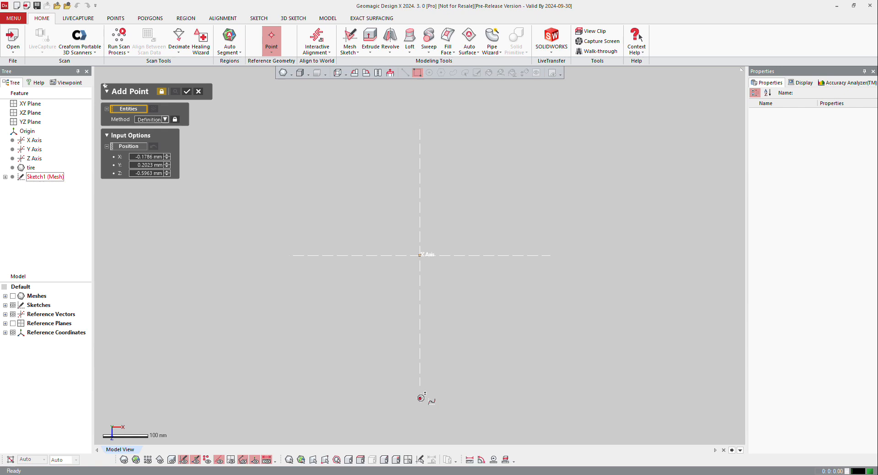
pyautogui.click(187, 92)
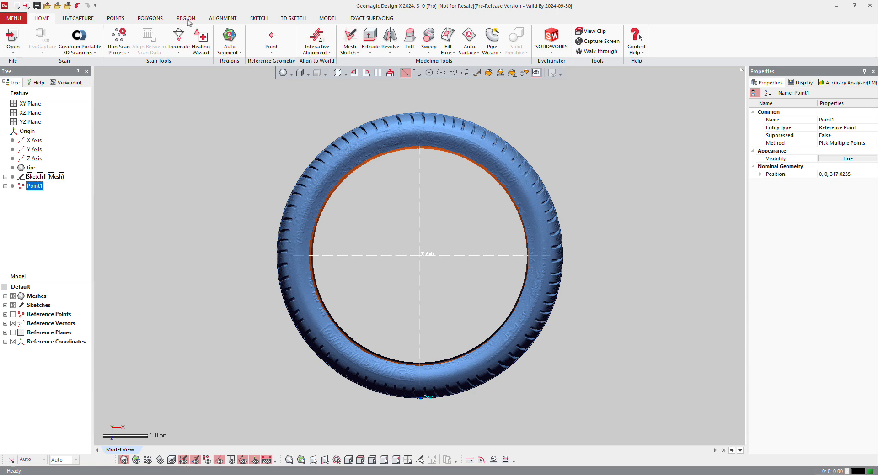
pyautogui.click(149, 18)
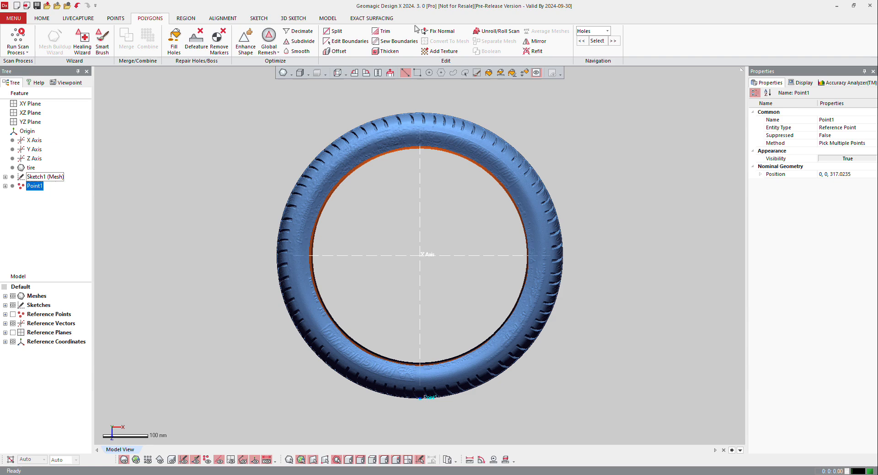
# Set up Unroll/Roll Scan on the tire mesh around the Y Axis starting from Point1
pyautogui.click(495, 31)
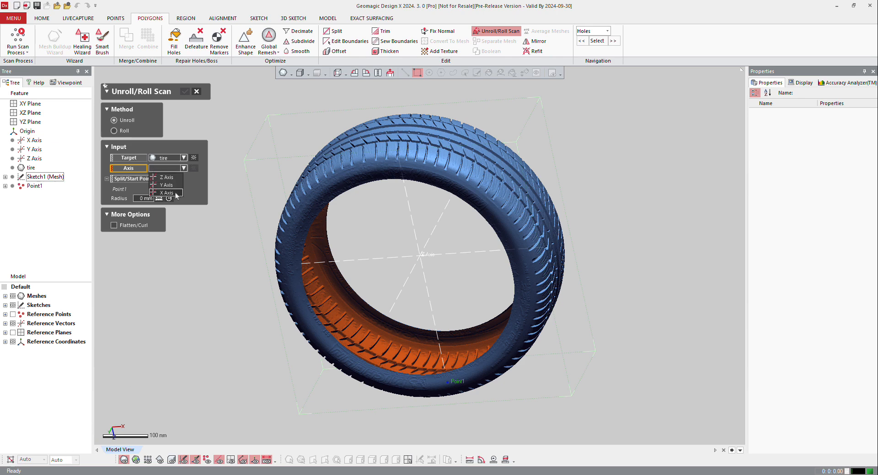
pyautogui.click(167, 185)
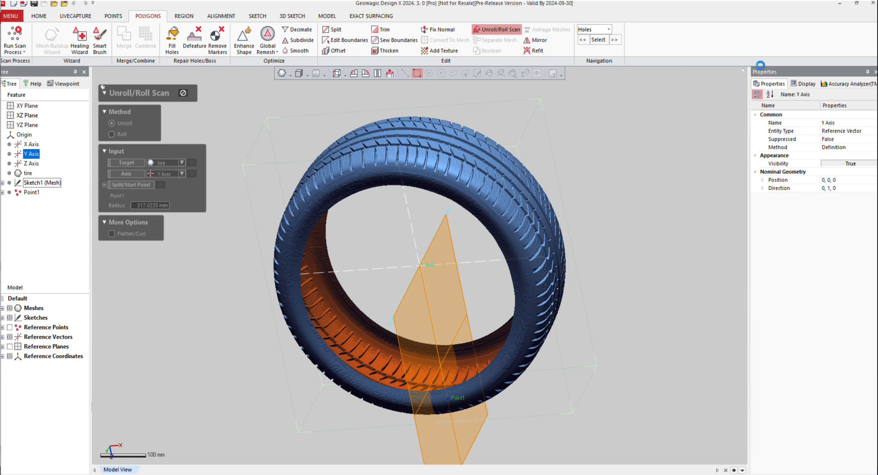
pyautogui.moveTo(811, 35)
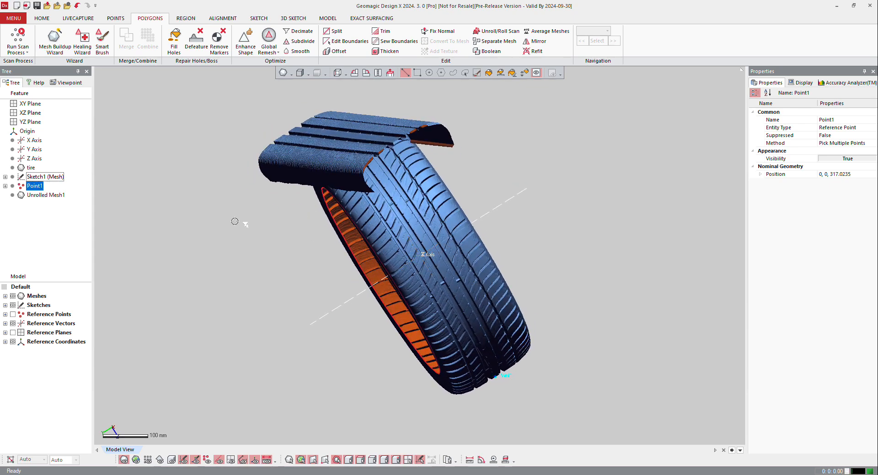
# Delete Unrolled Mesh1 from the tree and start a new mesh sketch on the YZ Plane
pyautogui.rightClick(46, 194)
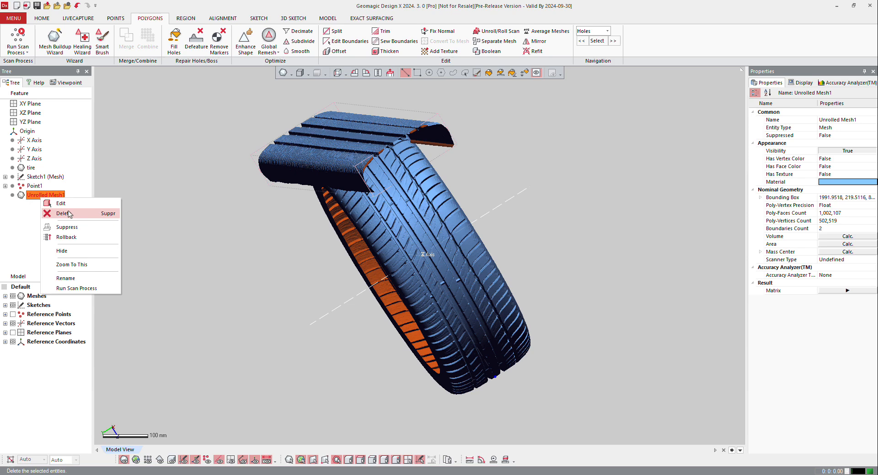
pyautogui.click(62, 213)
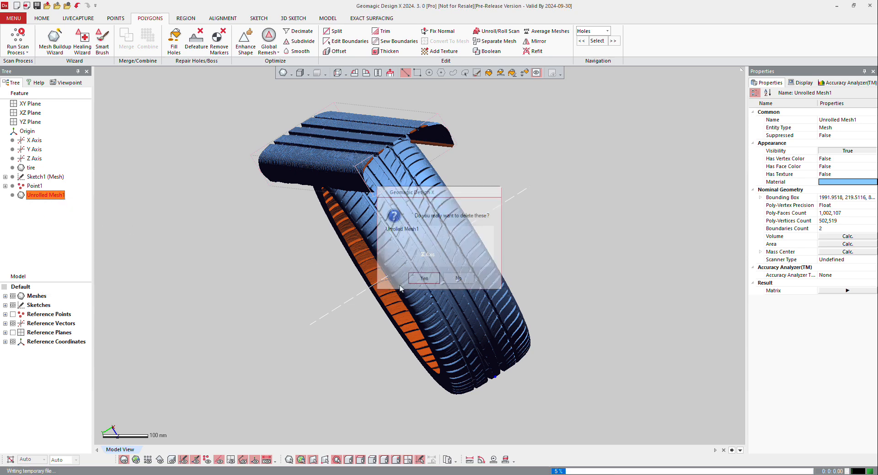
pyautogui.click(423, 278)
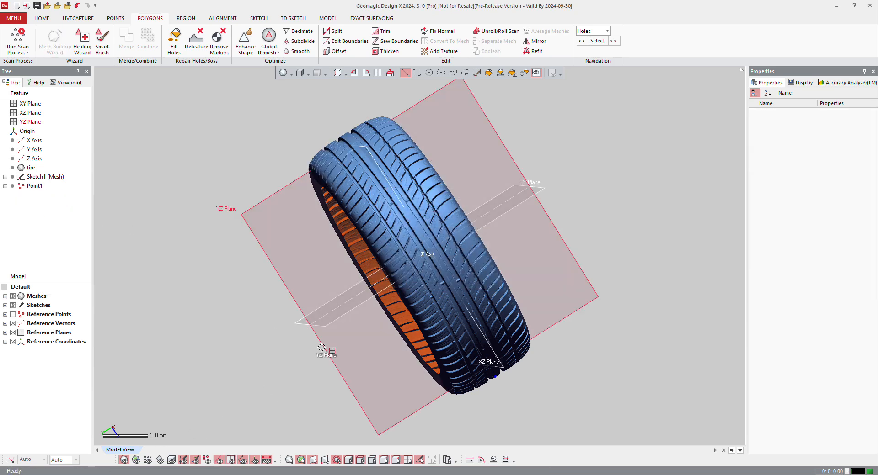
pyautogui.click(31, 122)
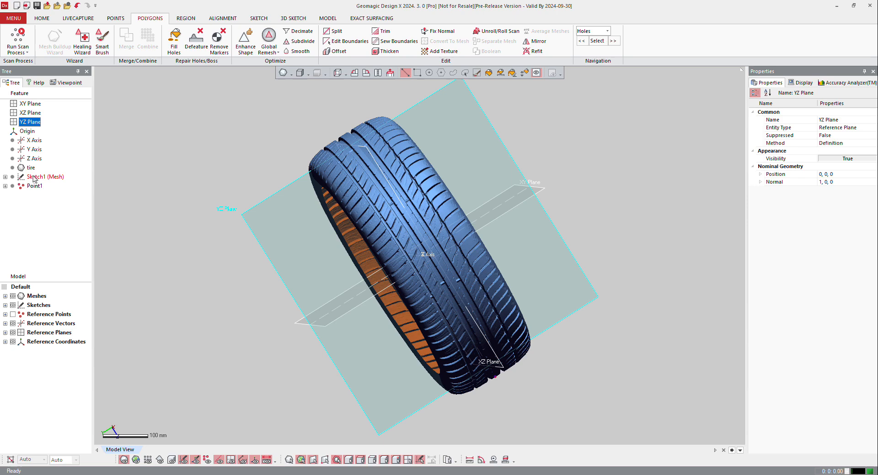
pyautogui.click(258, 19)
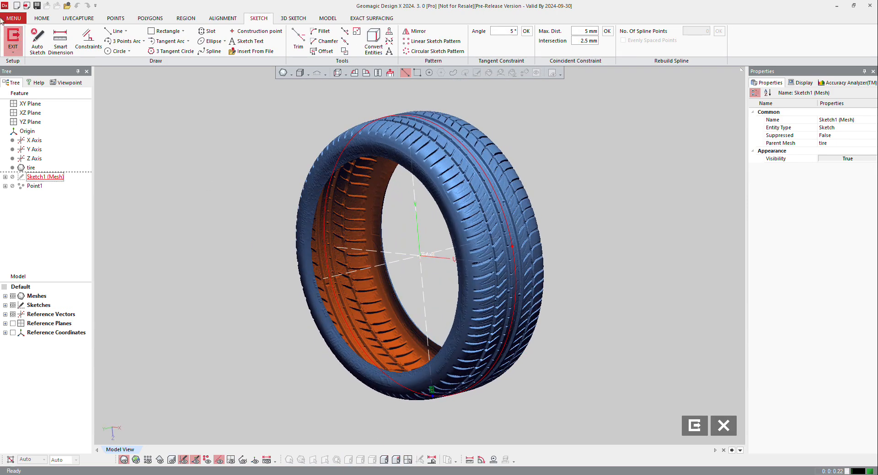
# Confirm the YZ section sketch and convert the axis into a 578 mm horizontal line
pyautogui.click(149, 19)
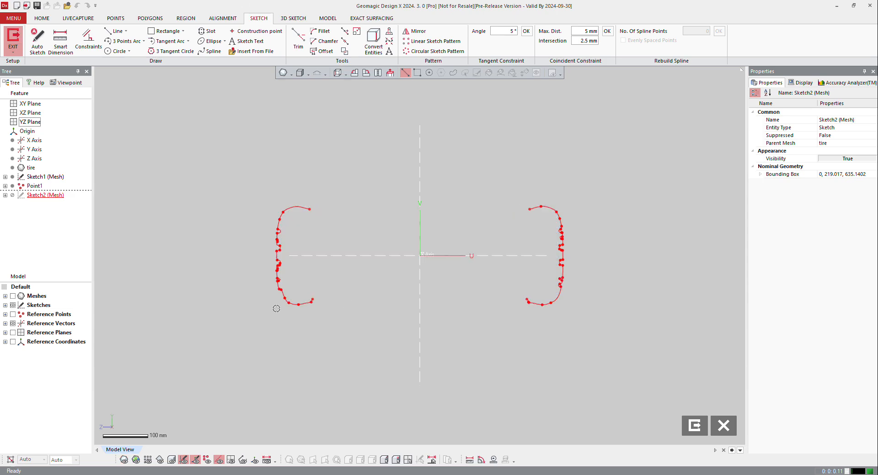
pyautogui.rightClick(413, 256)
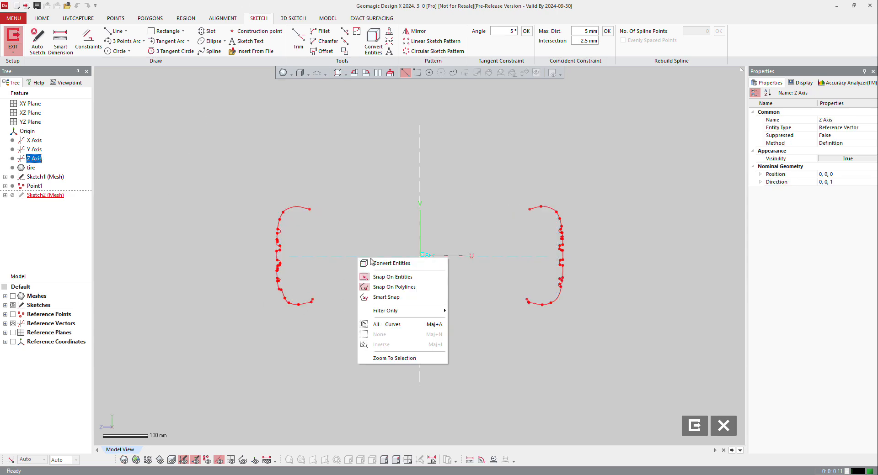
pyautogui.click(394, 264)
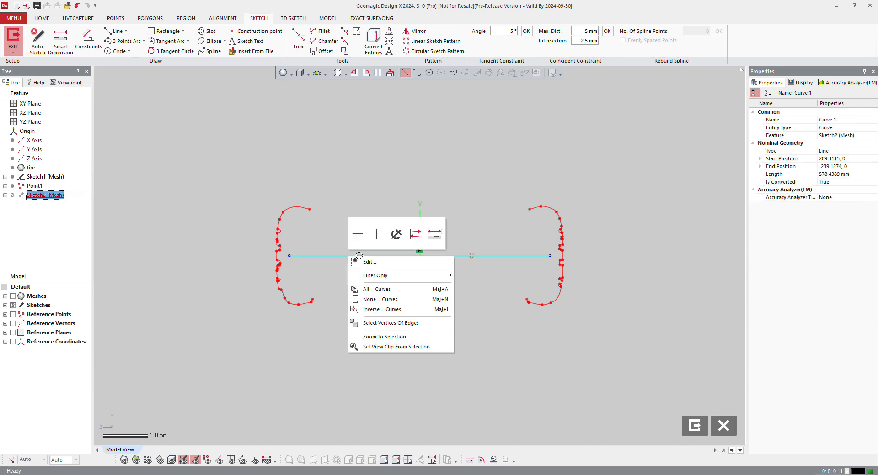
# Make the horizontal line construction geometry and add a vertical centreline through the left profile
pyautogui.click(384, 336)
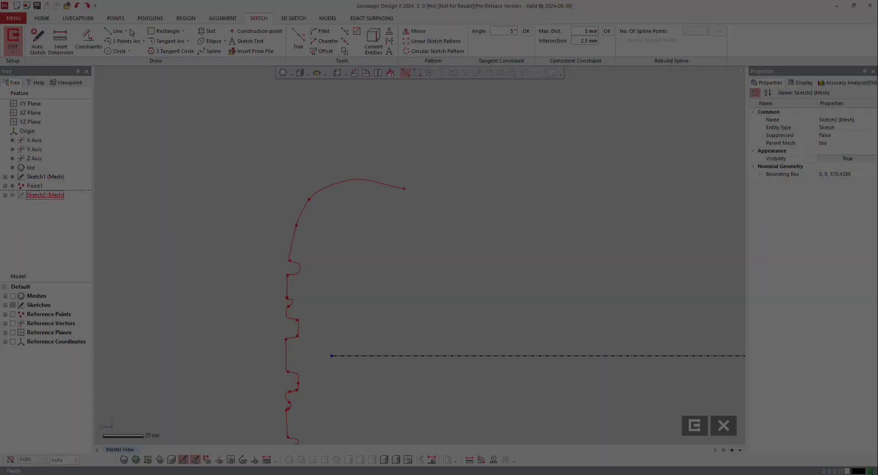
pyautogui.click(118, 31)
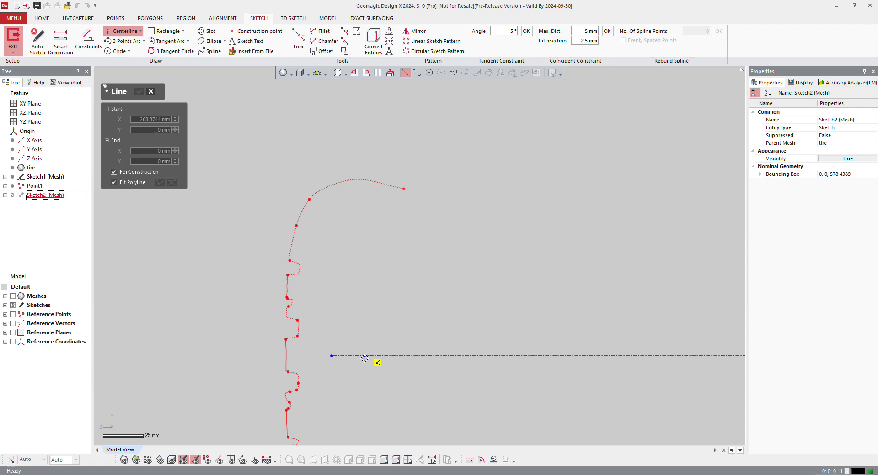
pyautogui.click(365, 353)
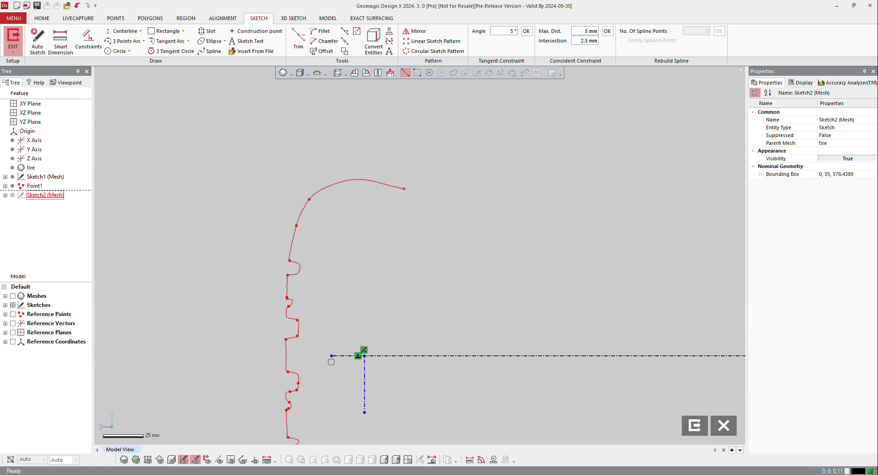
pyautogui.click(328, 357)
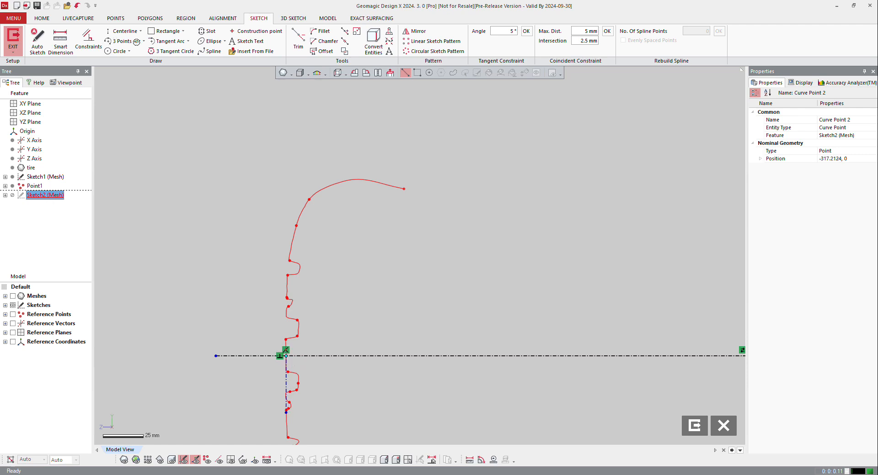
pyautogui.click(170, 41)
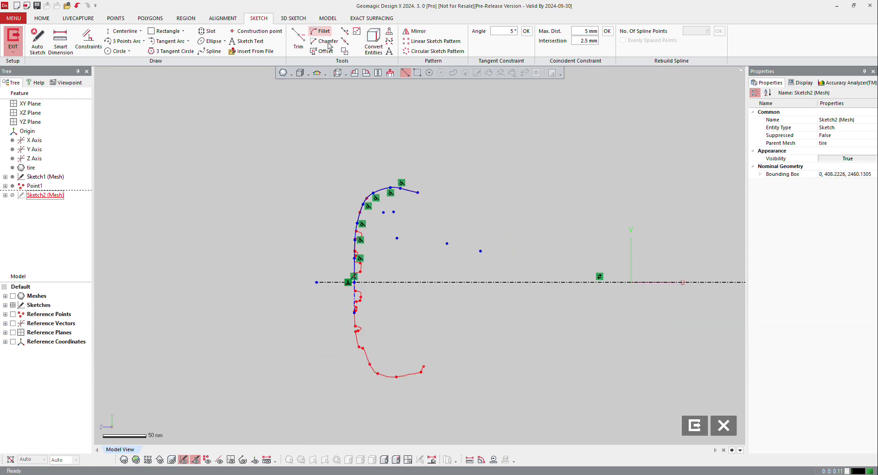
# Mirror the profile curves across the horizontal centreline and exit the sketch
pyautogui.click(414, 31)
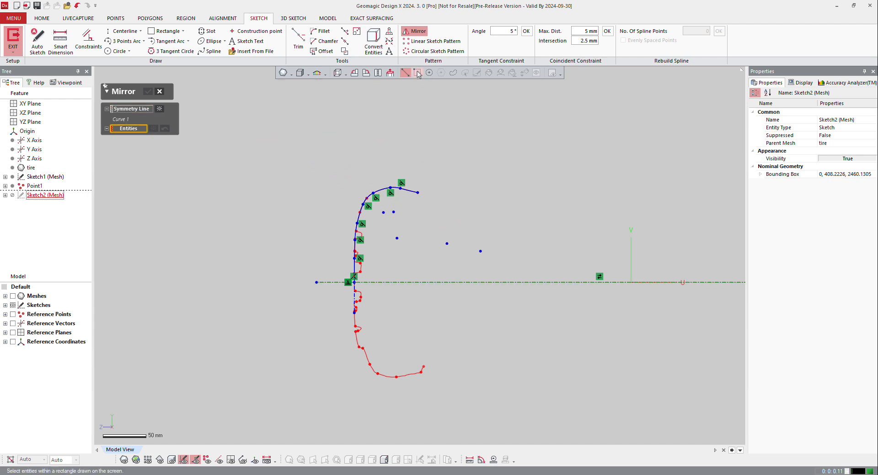
pyautogui.moveTo(263, 137); pyautogui.dragTo(478, 272)
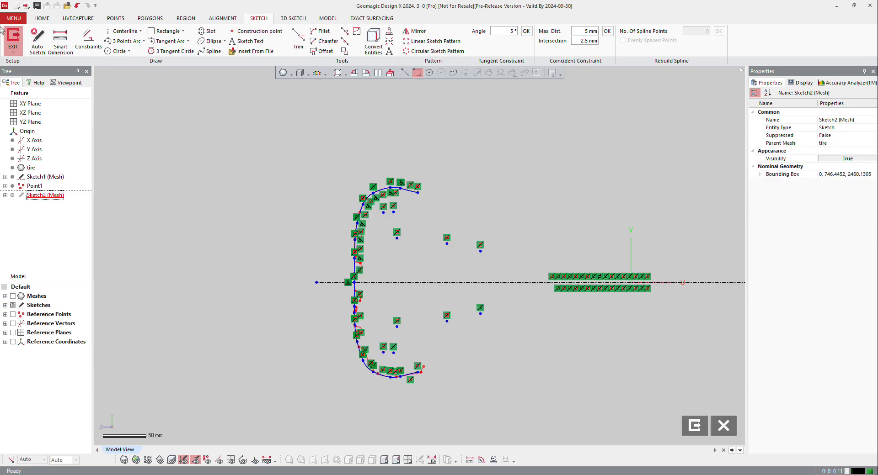
pyautogui.click(149, 19)
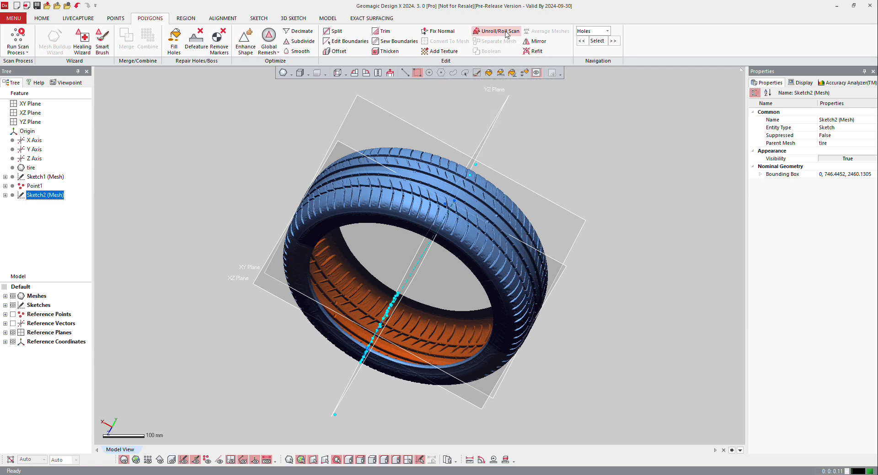
# Unroll the tire scan about the Y Axis with Flatten/Curl on, using the profile sketch
pyautogui.click(496, 31)
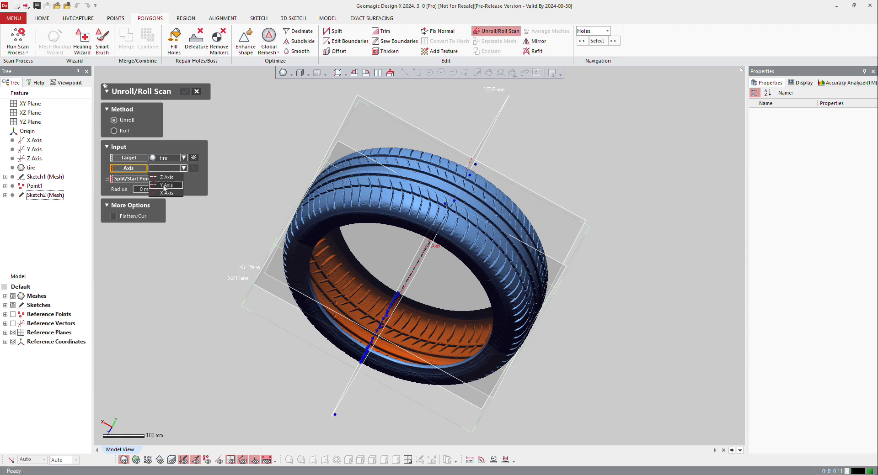
pyautogui.click(167, 185)
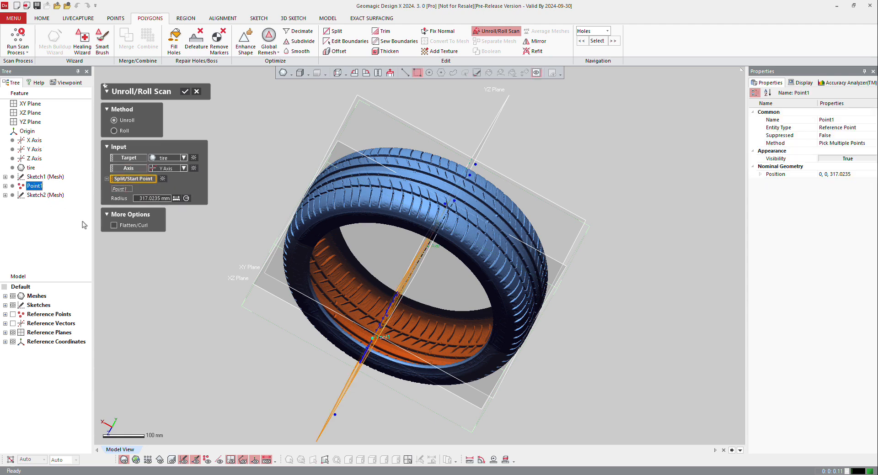
pyautogui.click(114, 225)
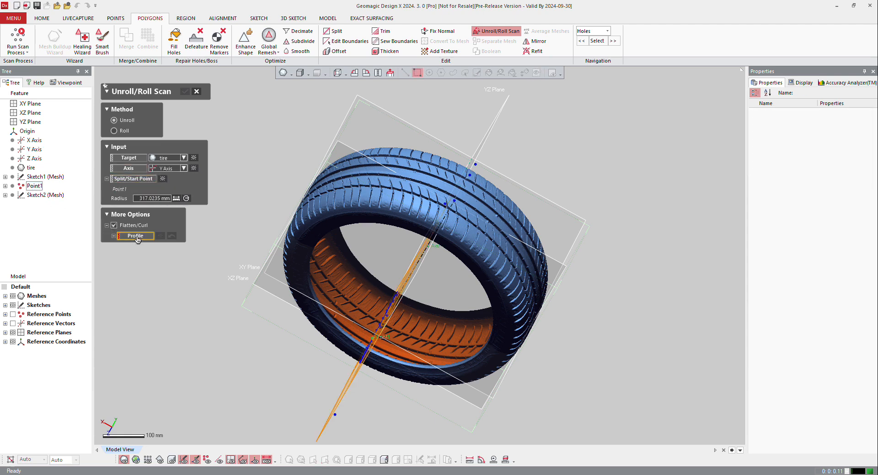
pyautogui.click(135, 235)
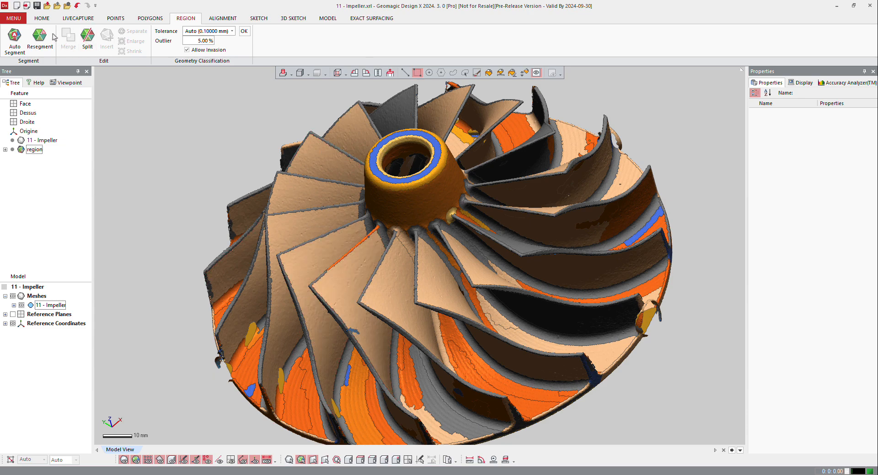
# Start Average Meshes on the impeller from the Polygons features
pyautogui.click(150, 18)
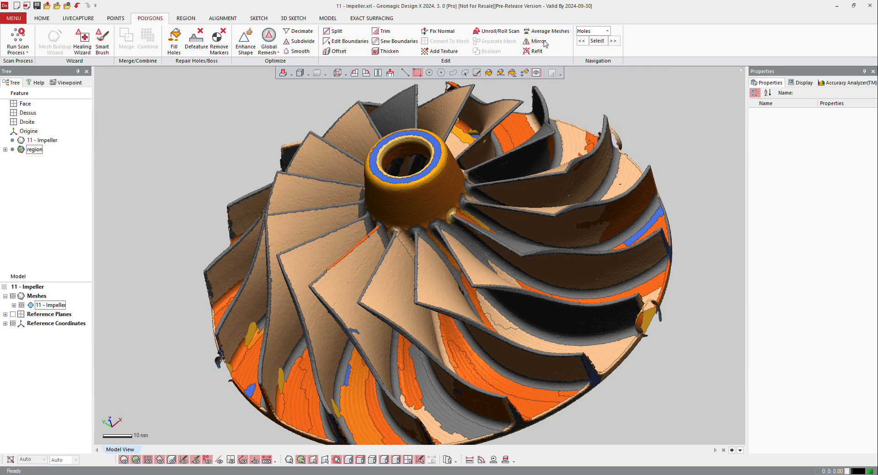
pyautogui.click(548, 31)
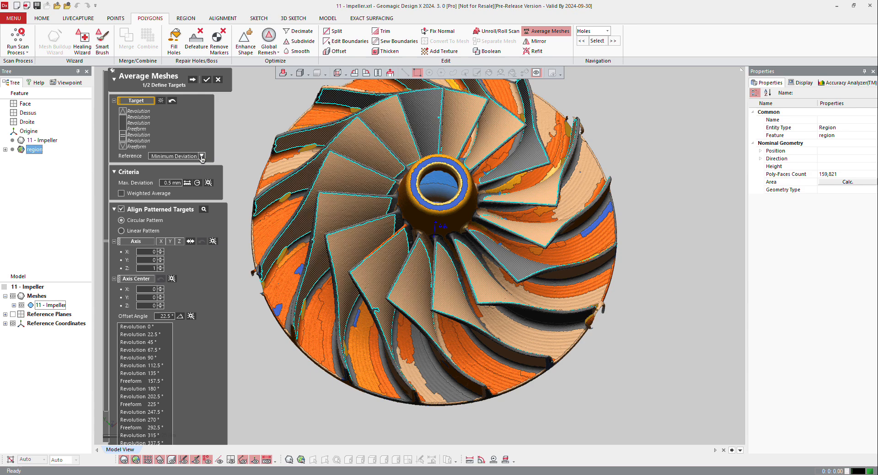
# Set a Freeform blade region as reference, keep 0.5 mm max deviation, and run the averaging
pyautogui.click(201, 156)
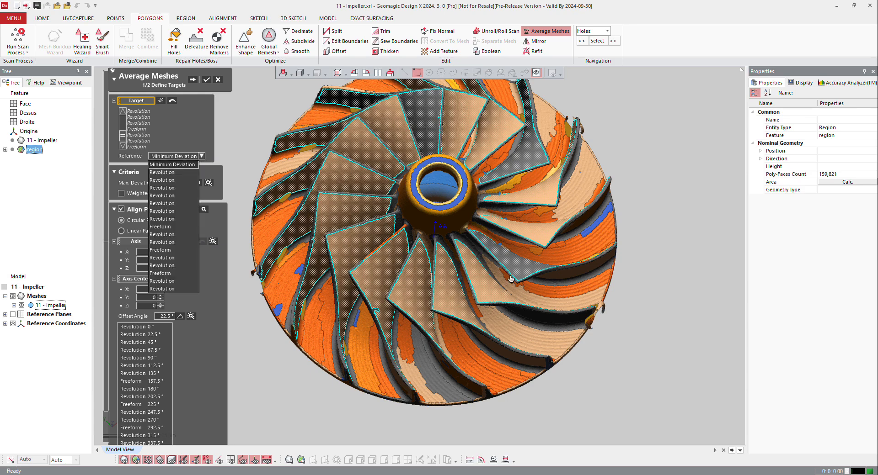
pyautogui.moveTo(509, 278); pyautogui.dragTo(559, 243)
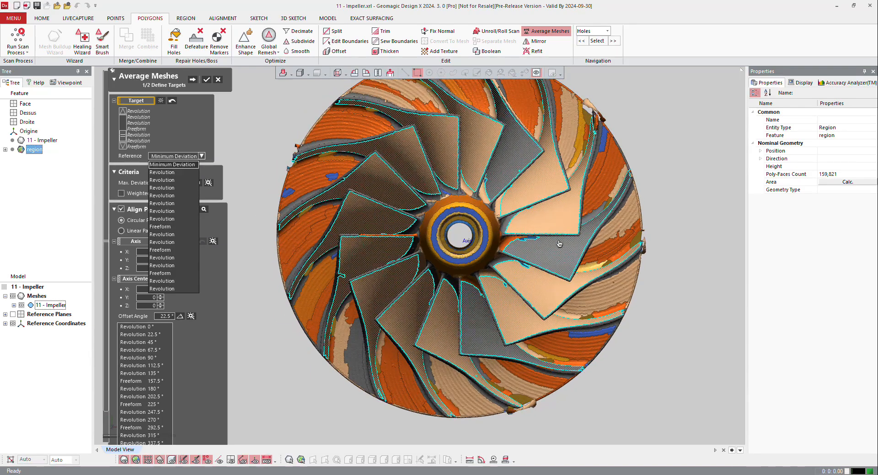
pyautogui.click(162, 172)
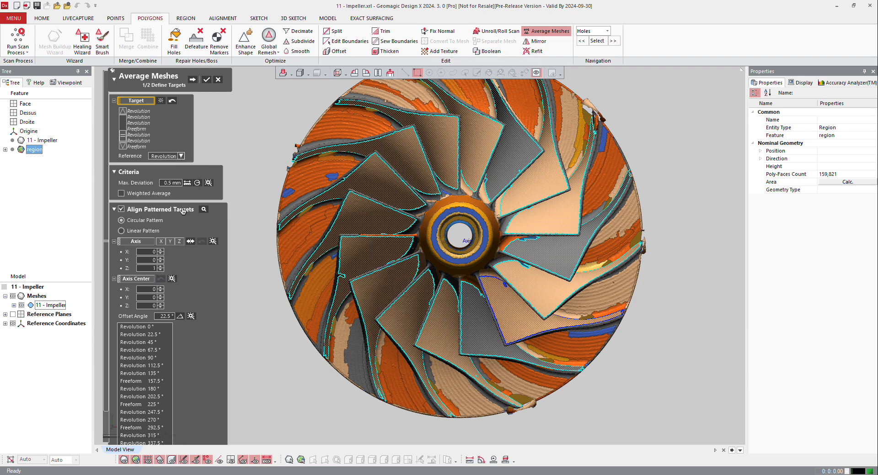
pyautogui.click(179, 155)
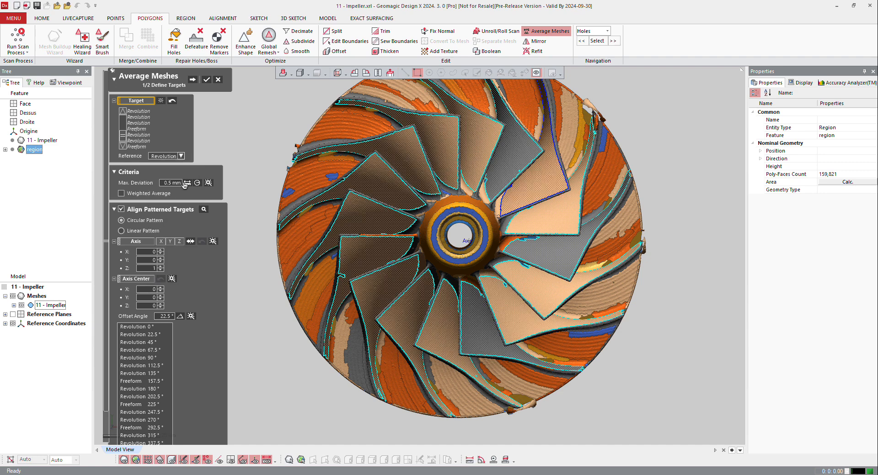
pyautogui.click(180, 156)
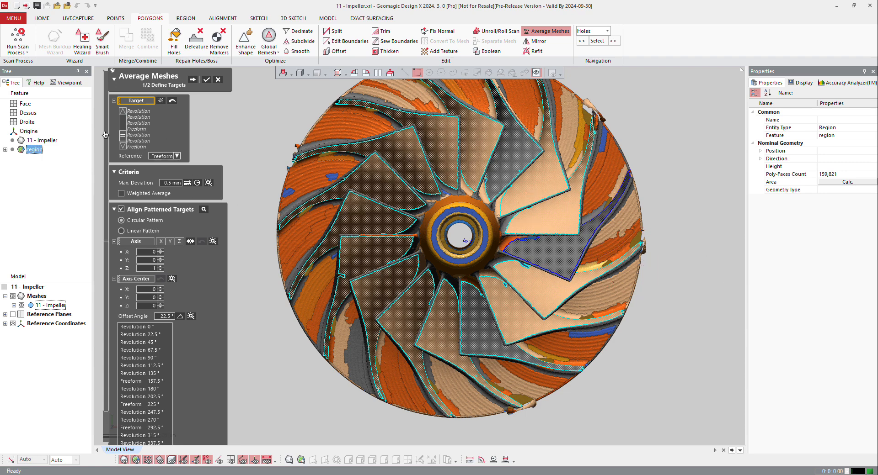
pyautogui.moveTo(211, 248)
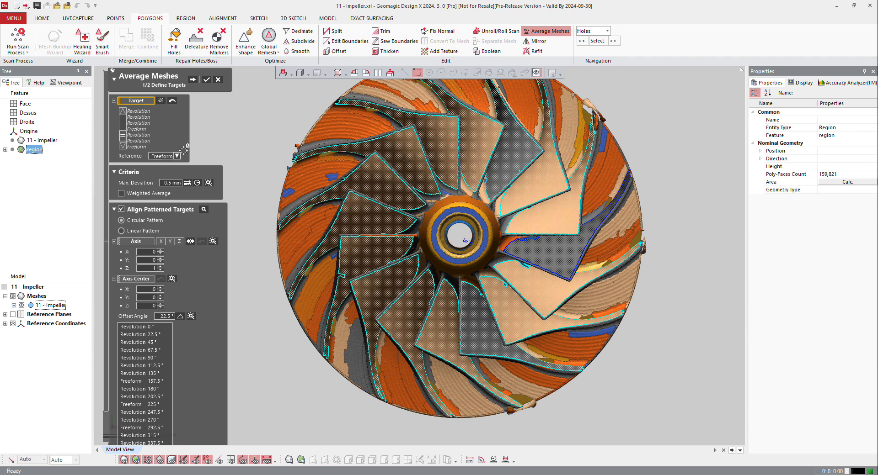
pyautogui.click(193, 79)
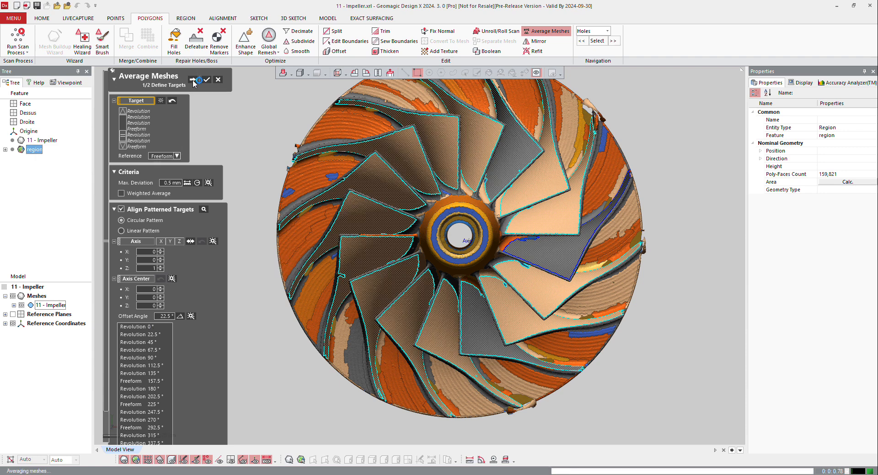
pyautogui.click(195, 79)
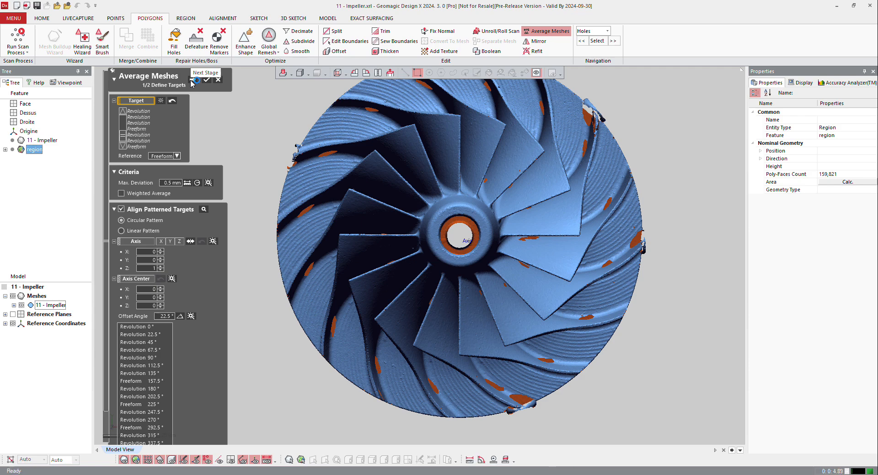
# Advance to the deviation check and inspect the averaged blade, 0.1513 mm maximum
pyautogui.click(204, 76)
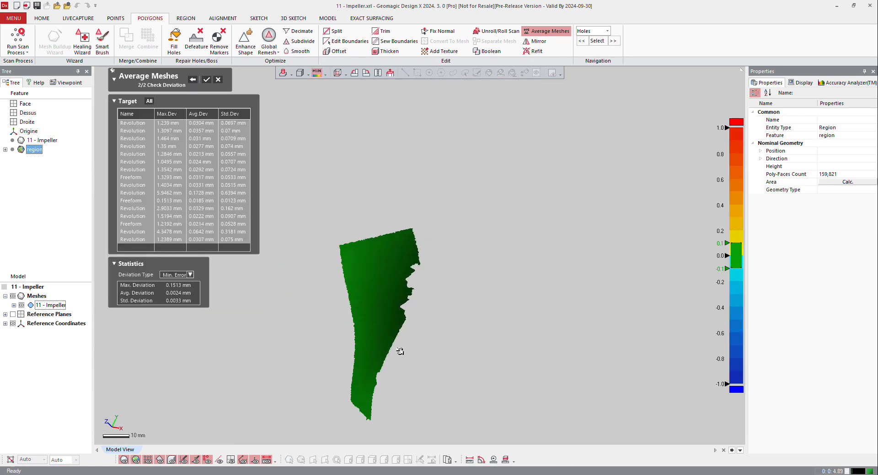
pyautogui.moveTo(400, 352); pyautogui.dragTo(464, 162)
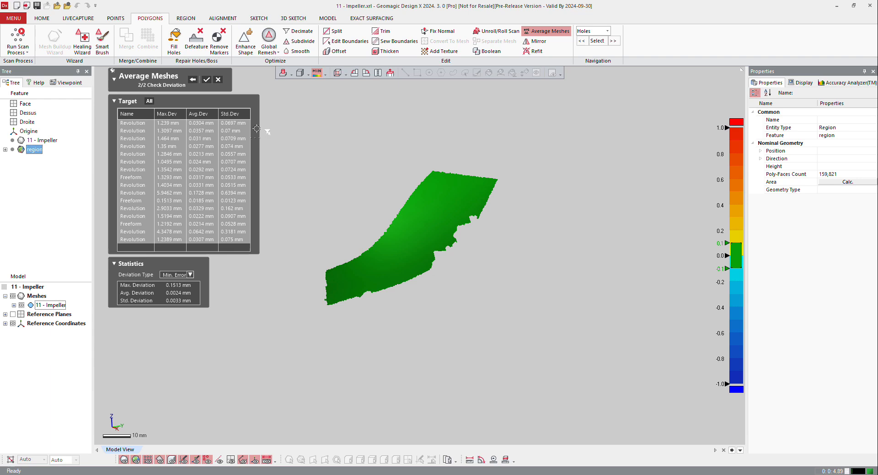
pyautogui.moveTo(133, 208)
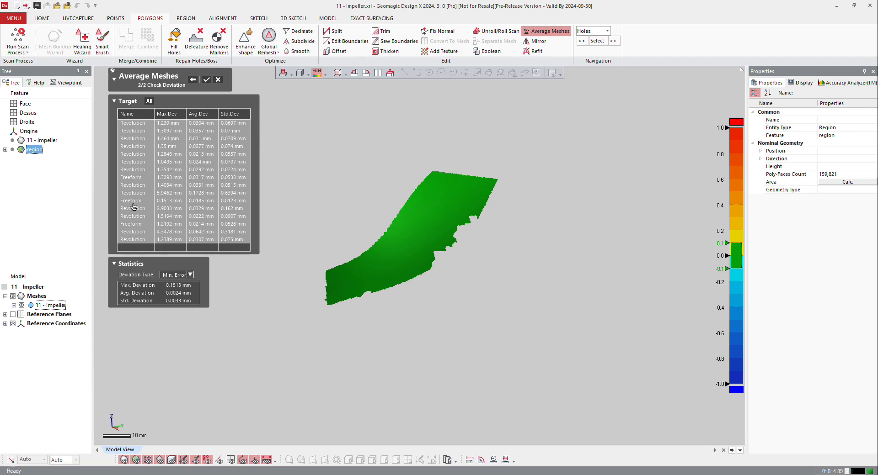
pyautogui.moveTo(166, 208)
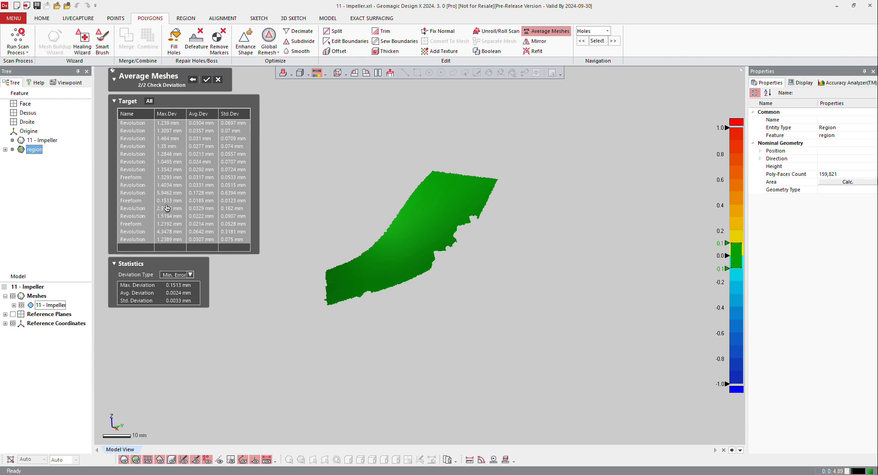
pyautogui.moveTo(171, 203)
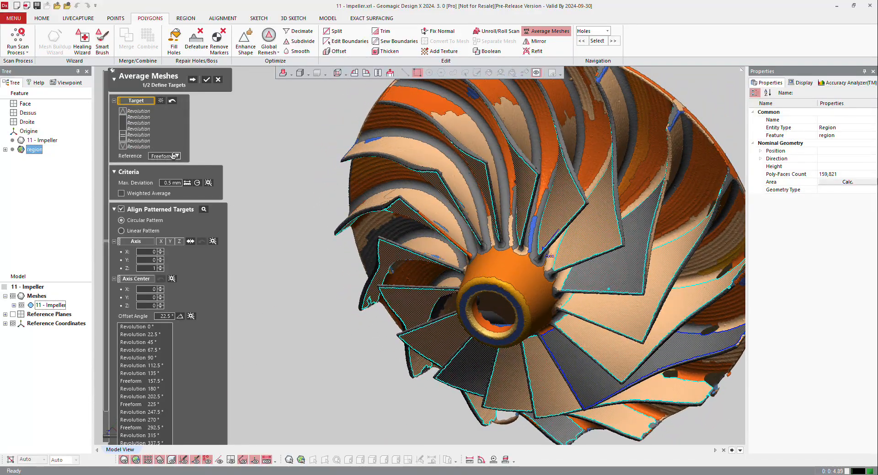
# Switch the reference to a Revolution region and recompute, giving 0.6853 mm maximum deviation
pyautogui.click(163, 155)
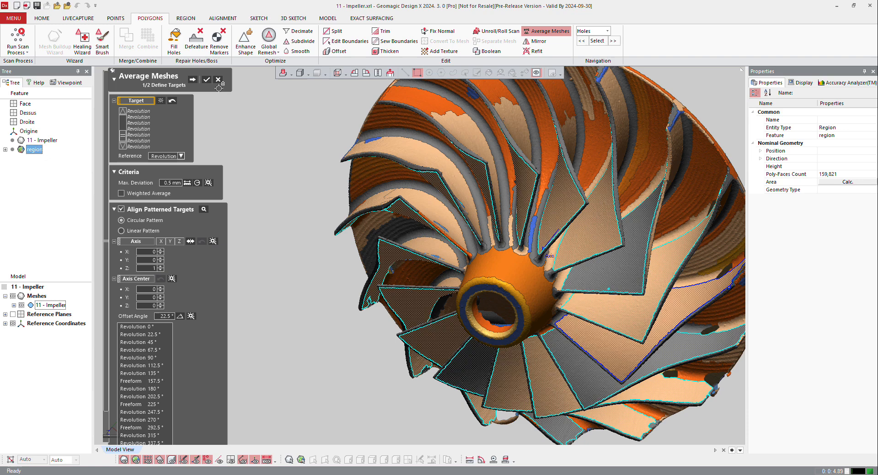
pyautogui.click(193, 79)
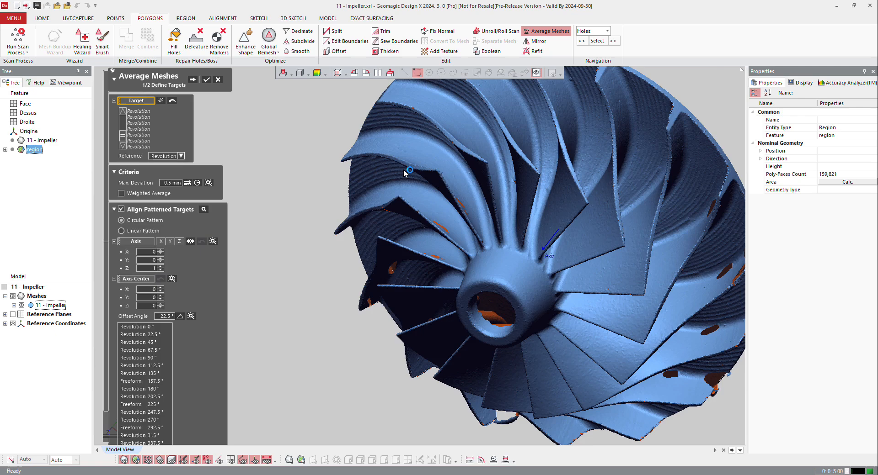
pyautogui.click(192, 78)
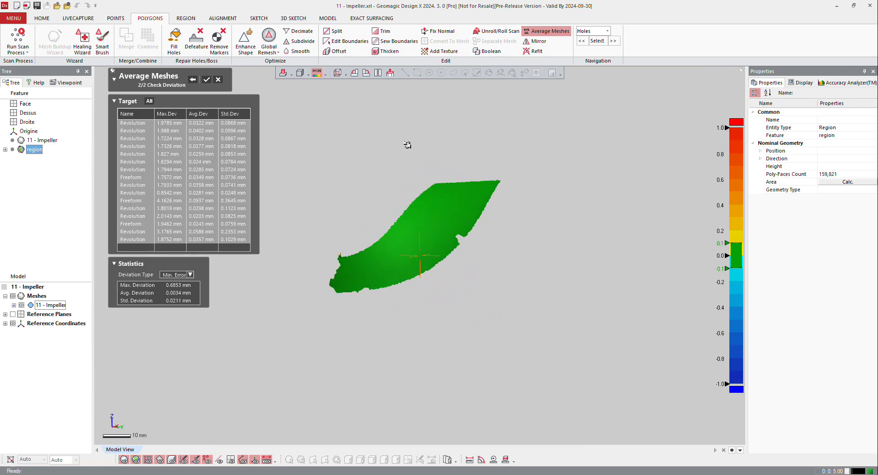
# Accept the Averaged Mesh and select the original 11 - Impeller mesh
pyautogui.click(206, 80)
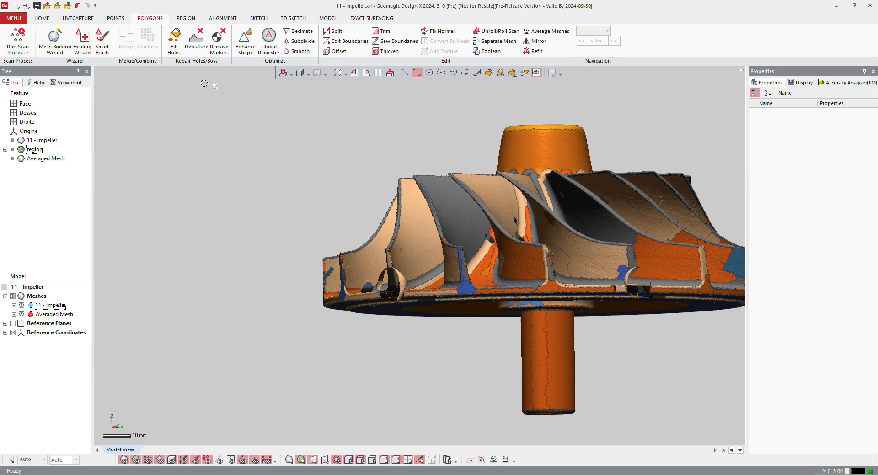
pyautogui.click(53, 305)
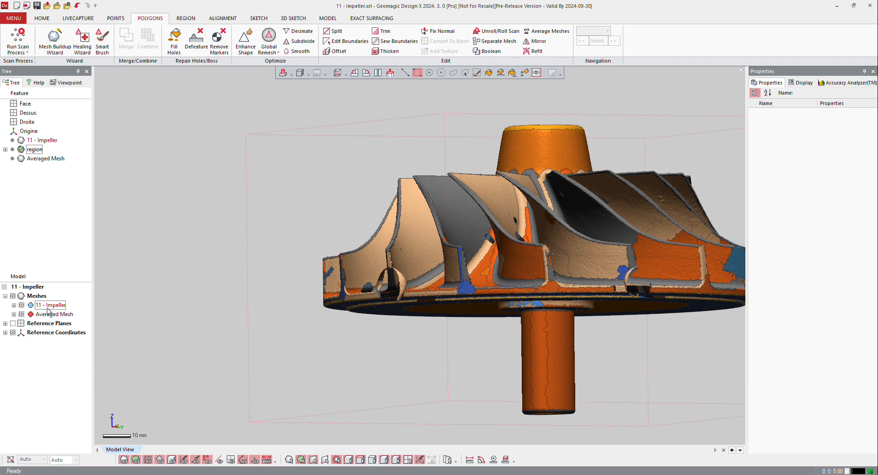